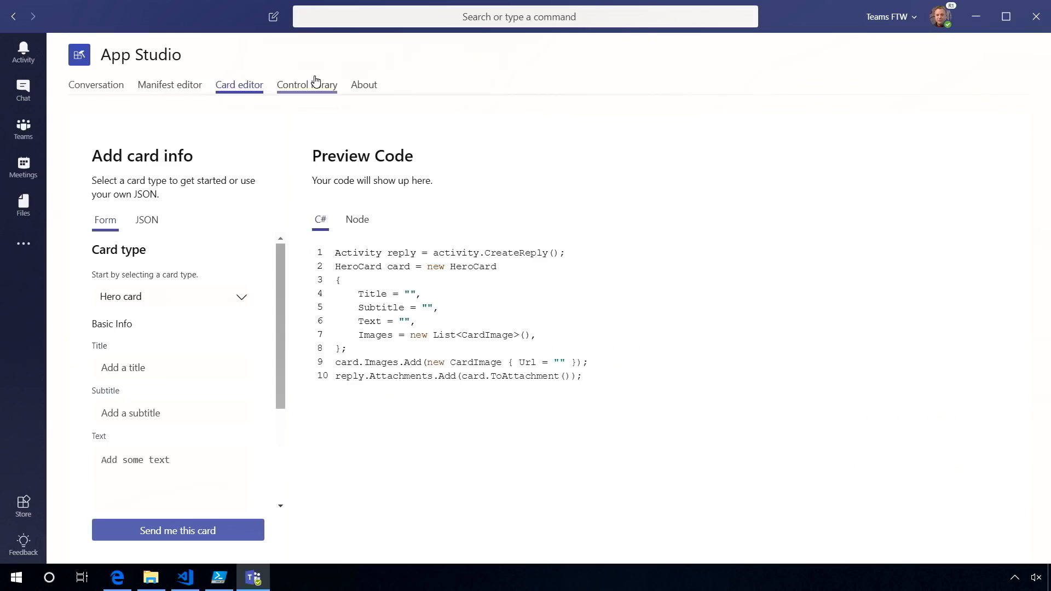
Browse the Teams UI control showcase and reach the Teams free-offer web page
{"action": "left_click", "coordinate": [306, 85]}
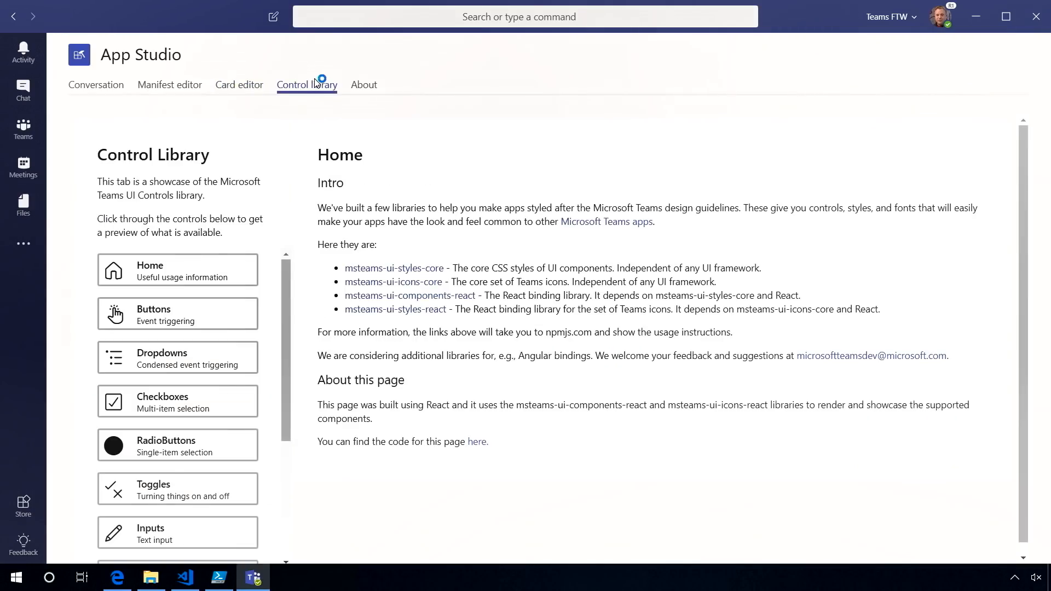
{"action": "left_click", "coordinate": [23, 505]}
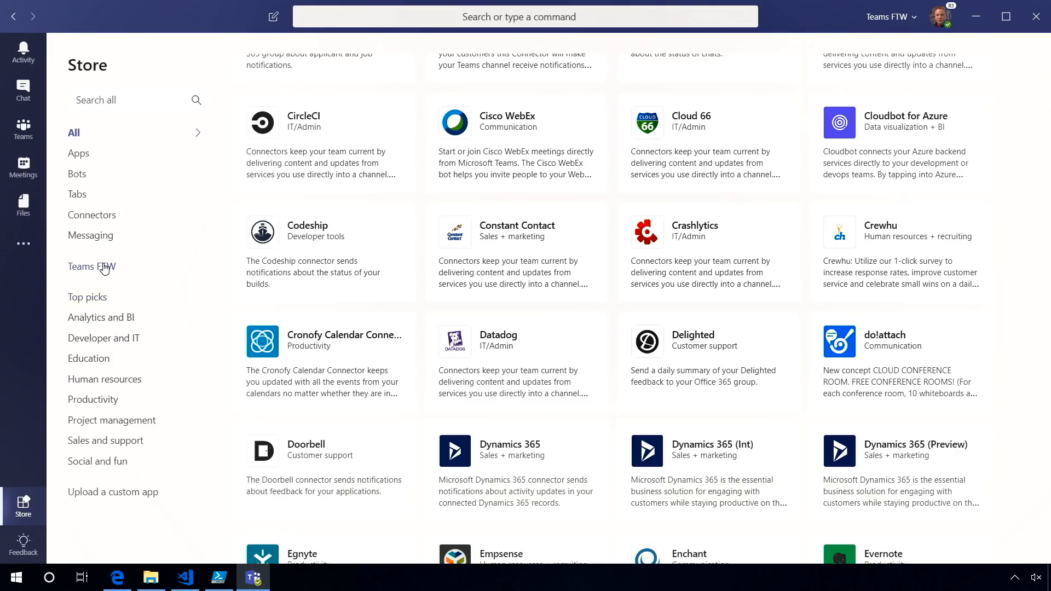
{"action": "left_click", "coordinate": [104, 379]}
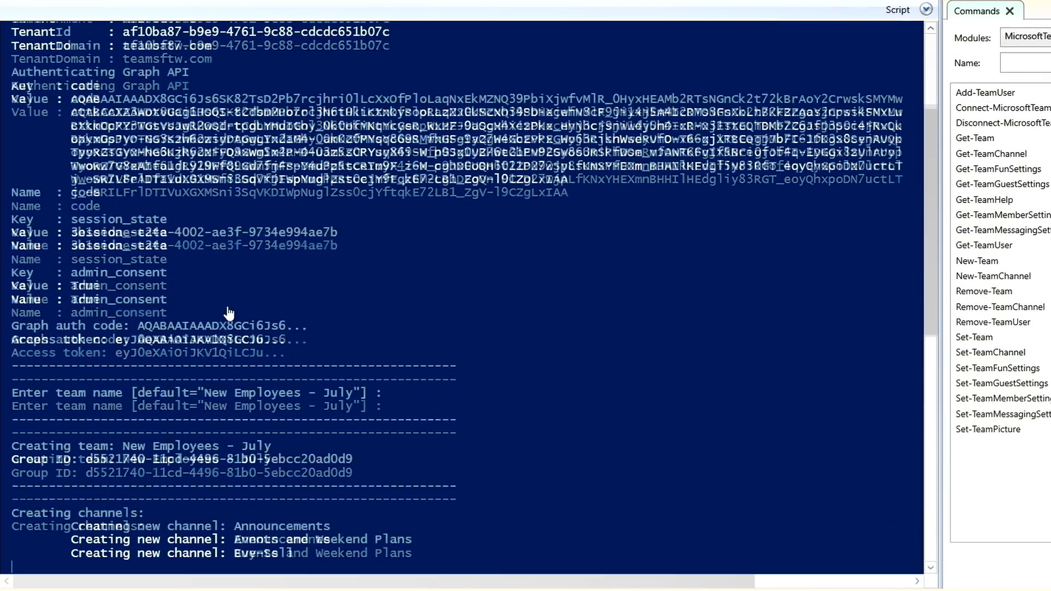
{"action": "scroll", "scroll_direction": "down", "scroll_amount": 3}
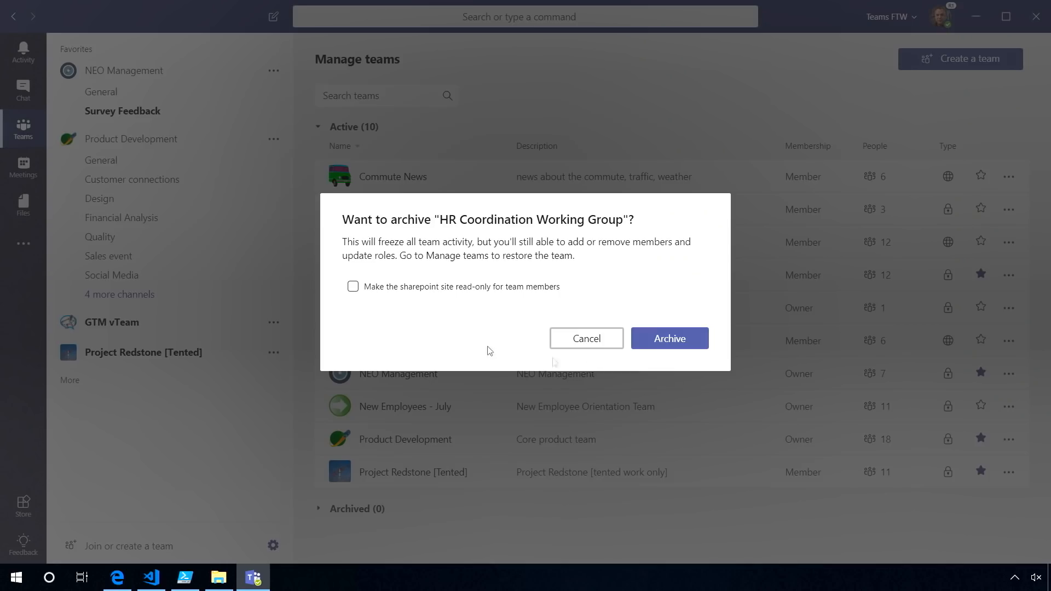
{"action": "left_click", "coordinate": [668, 338]}
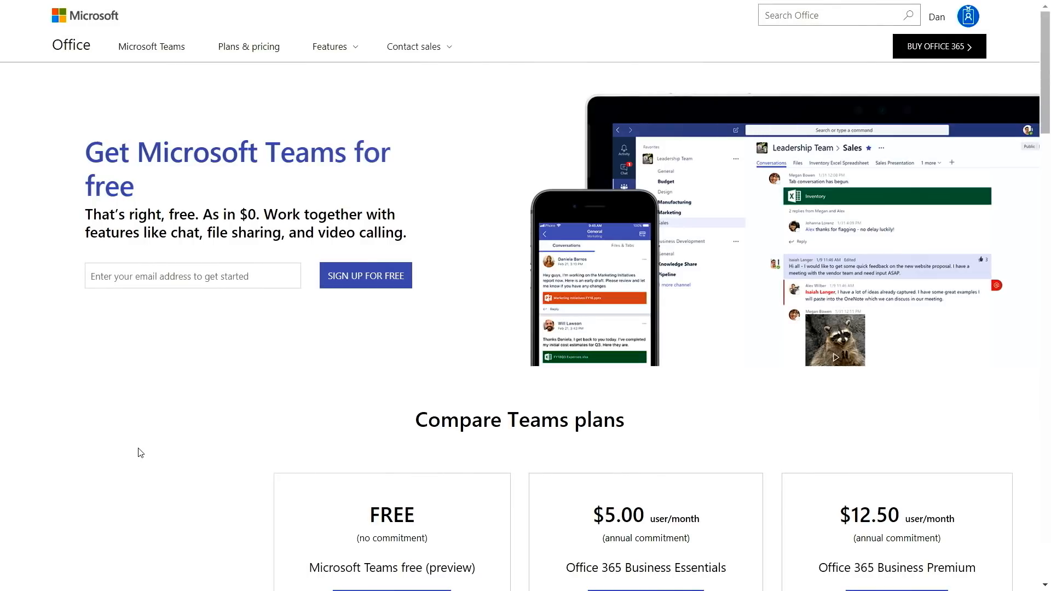
{"action": "scroll", "scroll_direction": "down", "scroll_amount": 3}
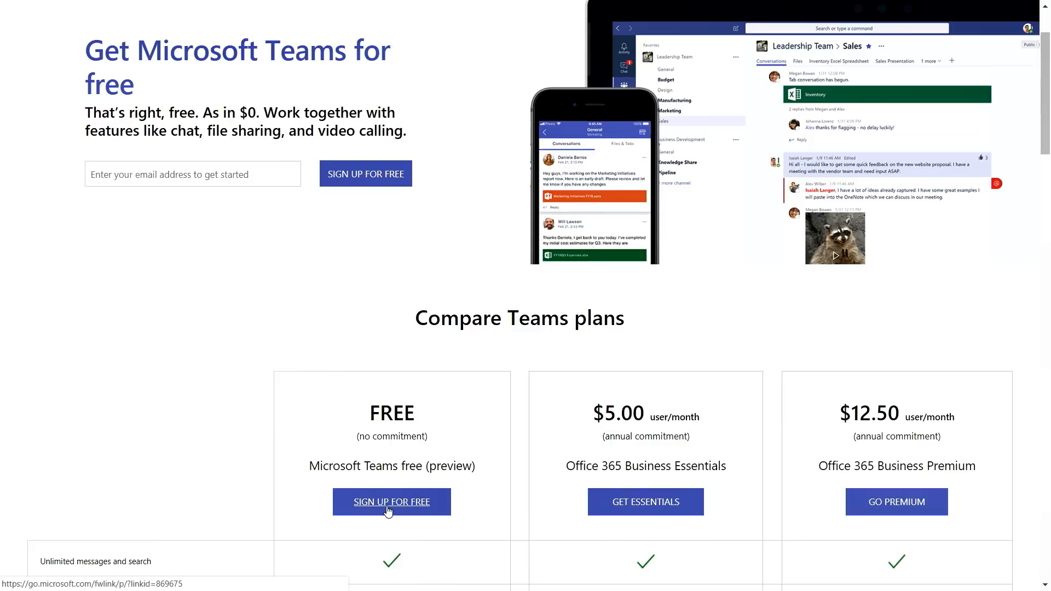
{"action": "left_click", "coordinate": [391, 501]}
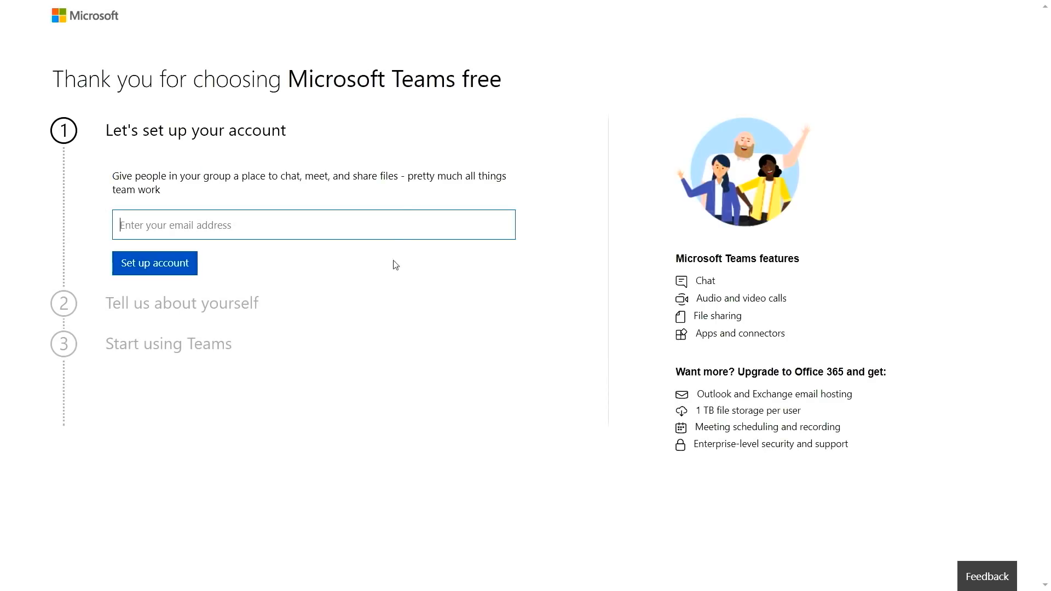
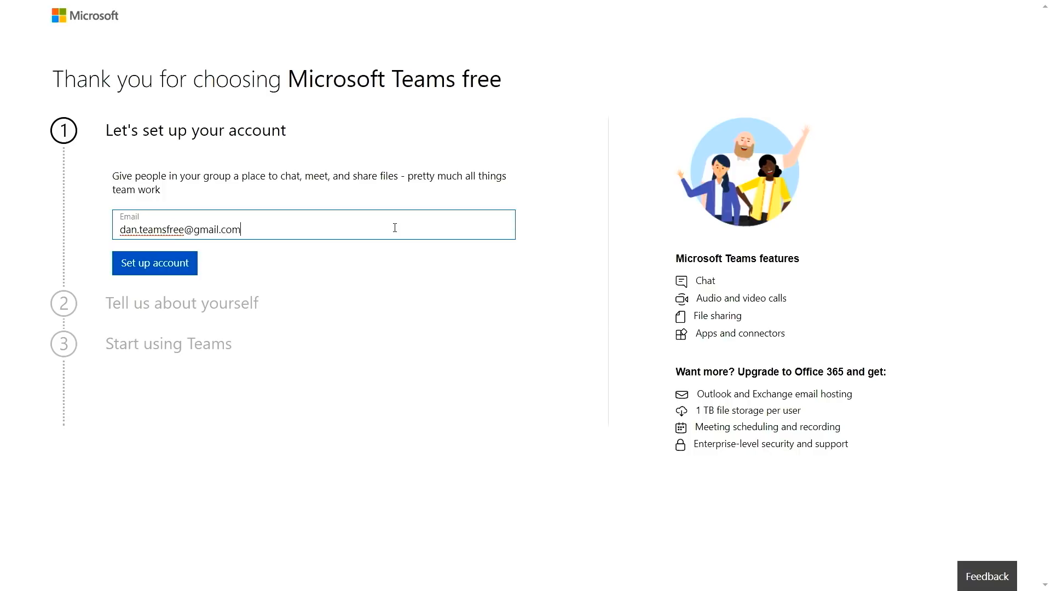
{"action": "left_click", "coordinate": [154, 262]}
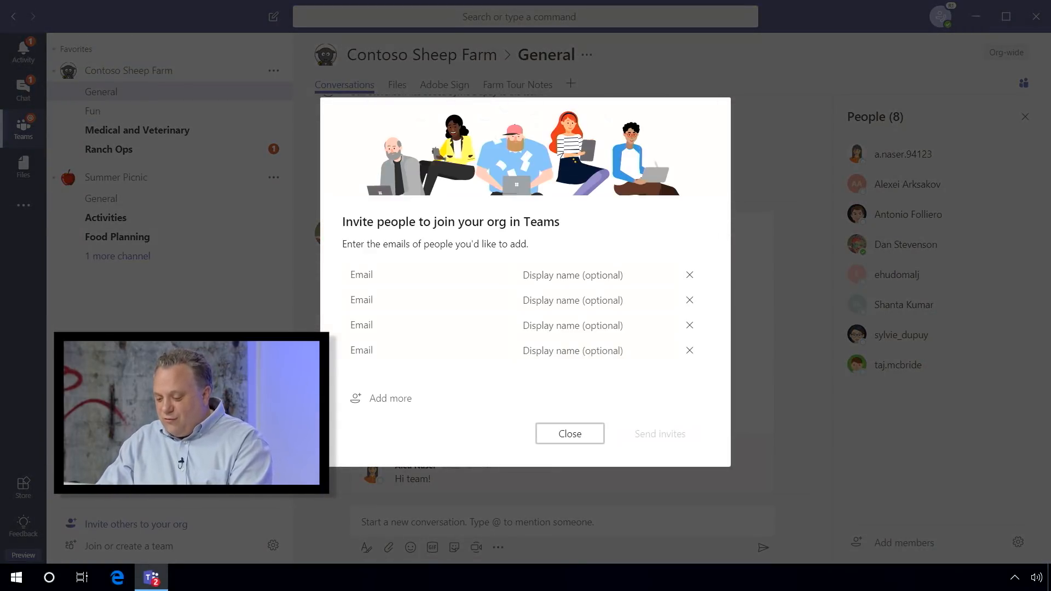
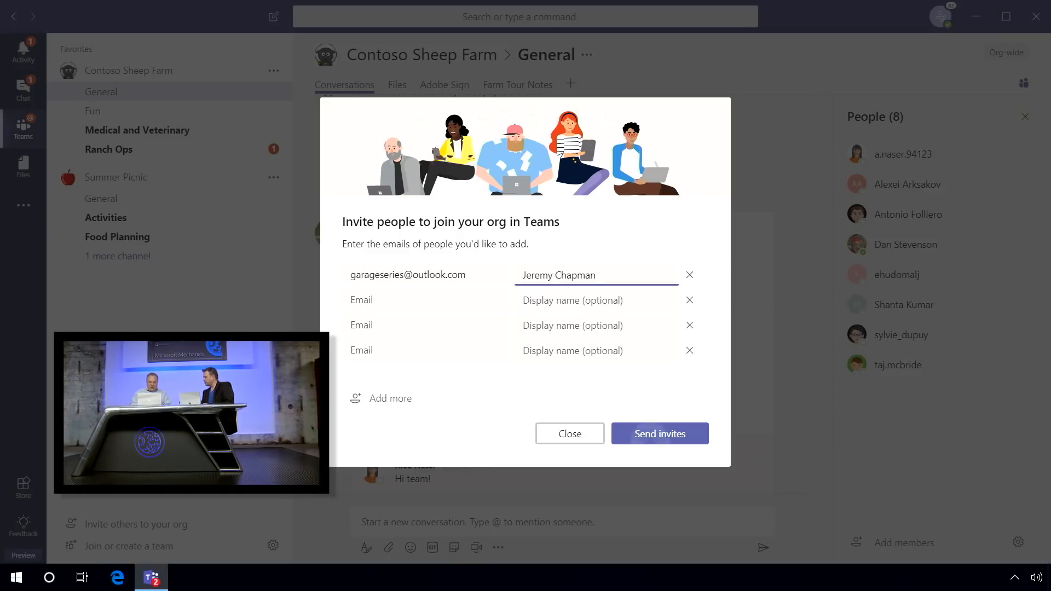
{"action": "left_click", "coordinate": [568, 433]}
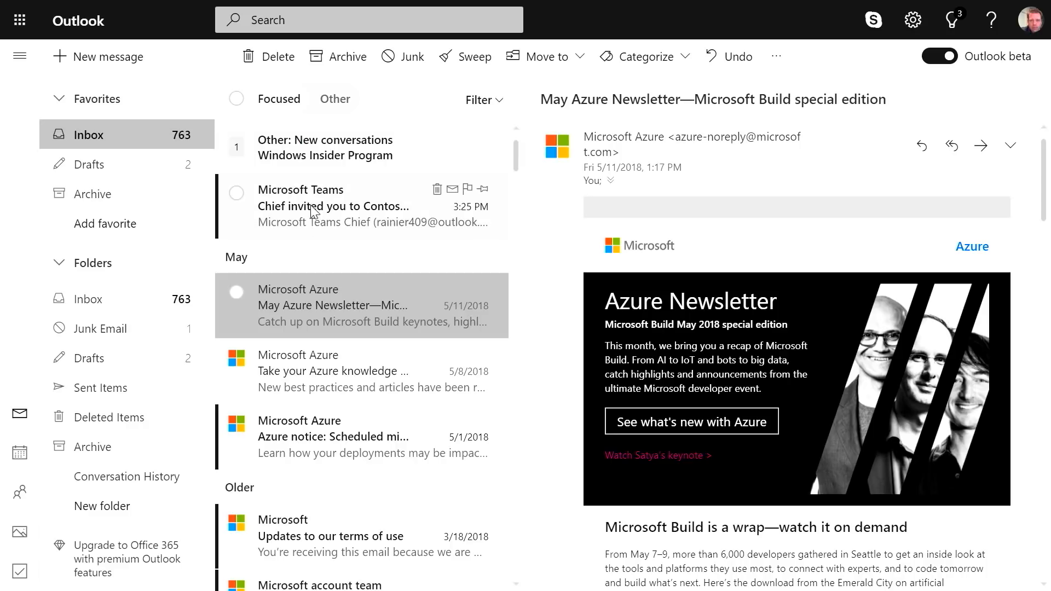
Join Teams from the invitation email and accept Contoso Sheep Farm's permissions
{"action": "left_click", "coordinate": [334, 206]}
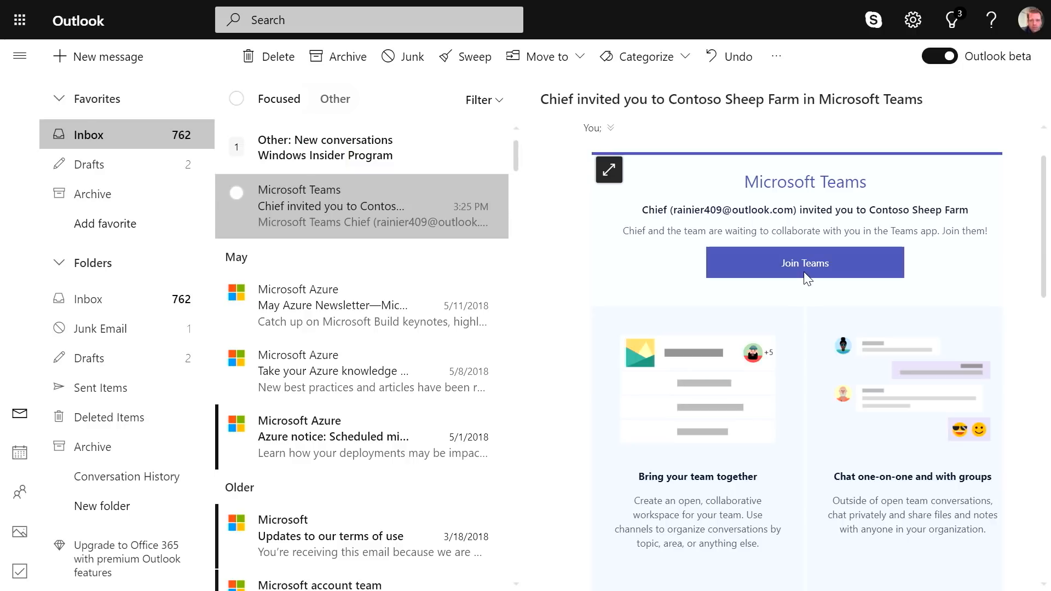
{"action": "left_click", "coordinate": [804, 262]}
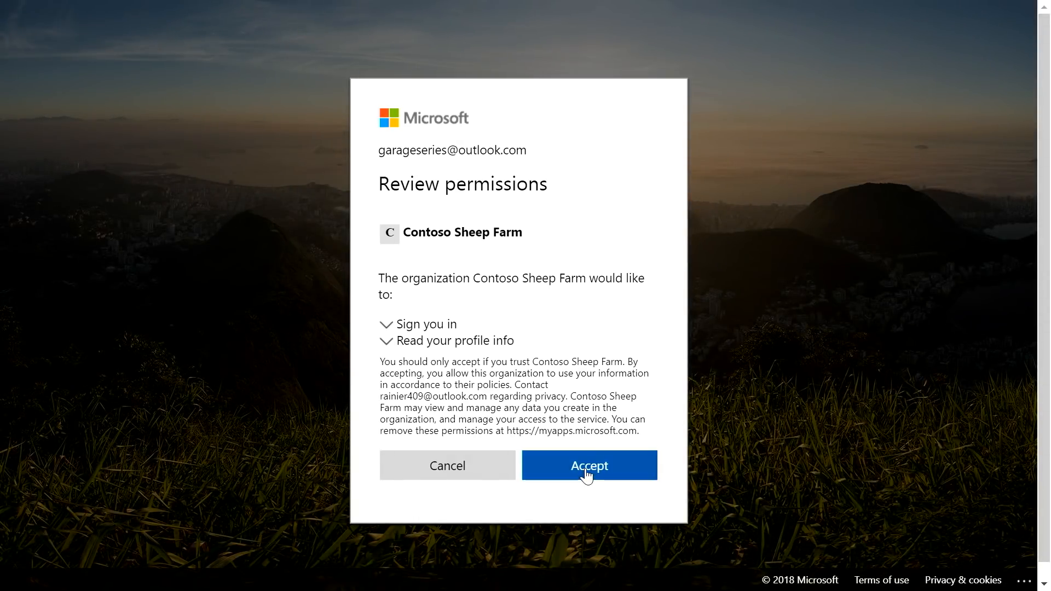
{"action": "left_click", "coordinate": [587, 465]}
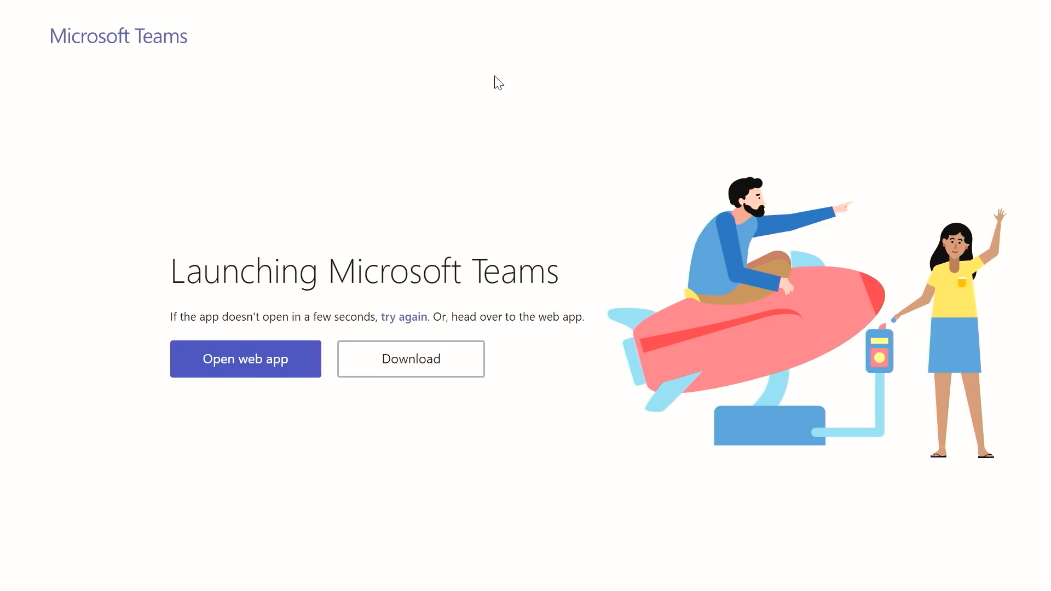
Open the Teams web app, dismiss Invite people, and start typing 'Hi everyo' in General
{"action": "left_click", "coordinate": [245, 358]}
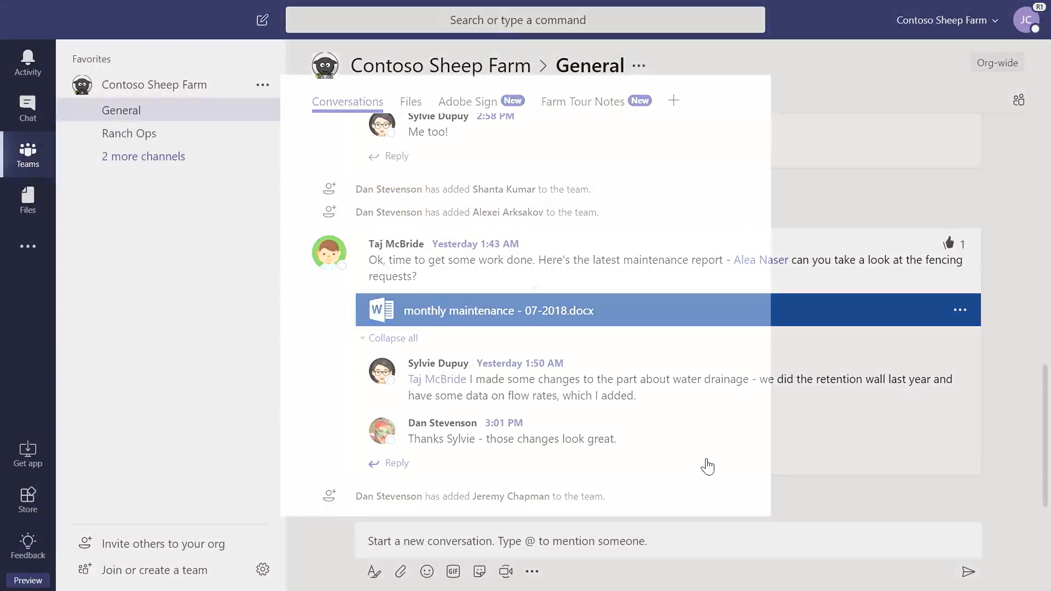
{"action": "left_click", "coordinate": [162, 544]}
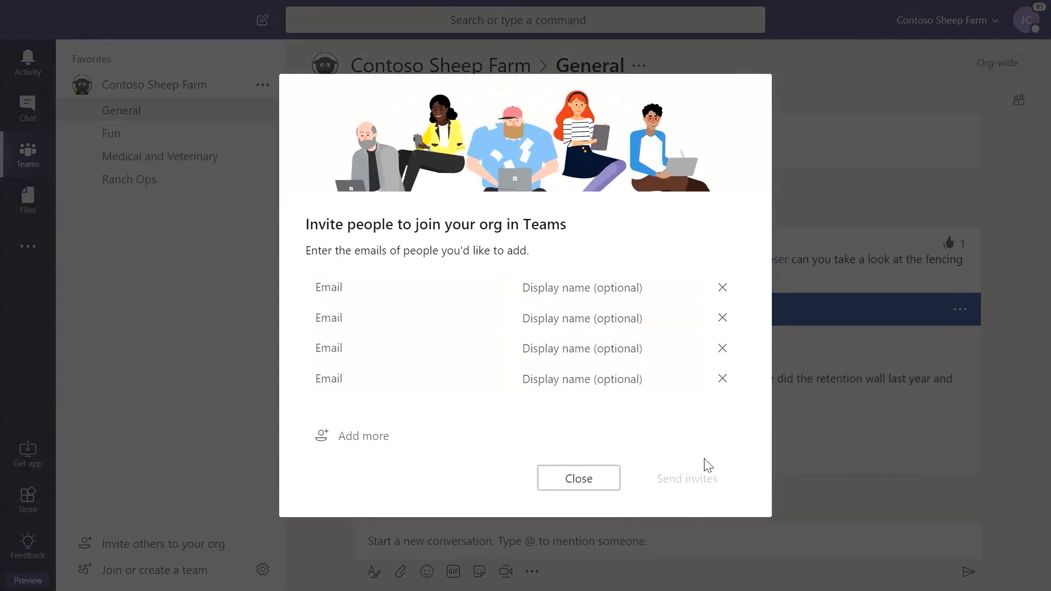
{"action": "left_click", "coordinate": [578, 478]}
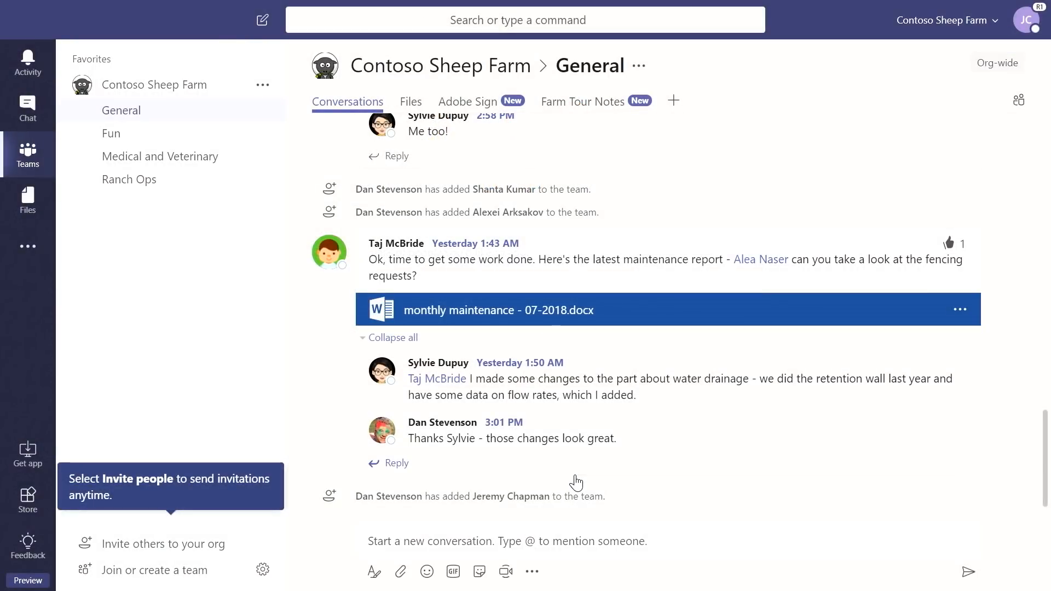
{"action": "type", "text": "Hi everyo"}
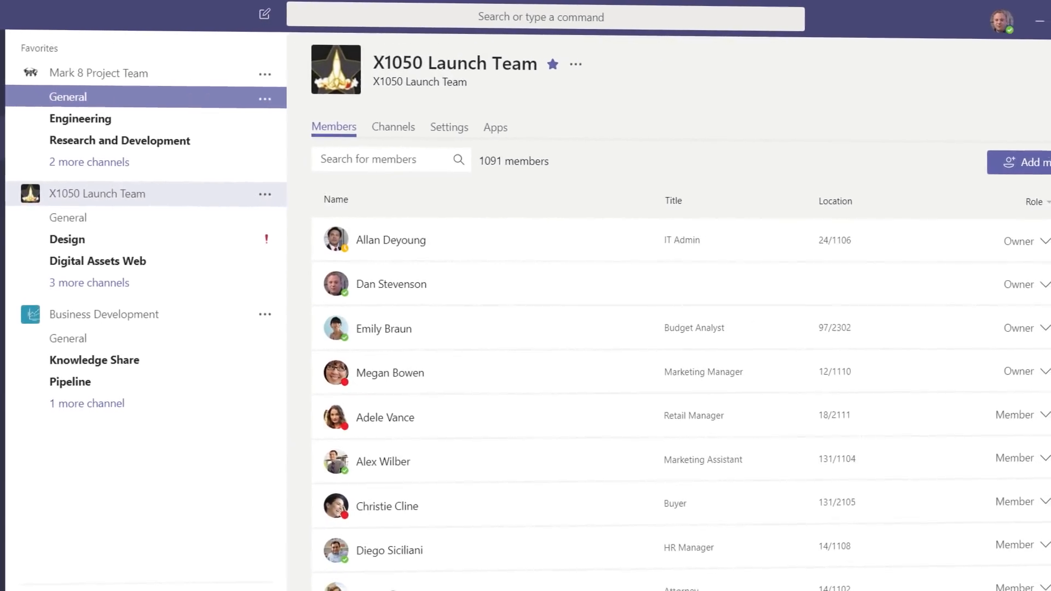
Bring up the X1050 Launch Team's Manage team Members view
{"action": "left_click", "coordinate": [13, 185]}
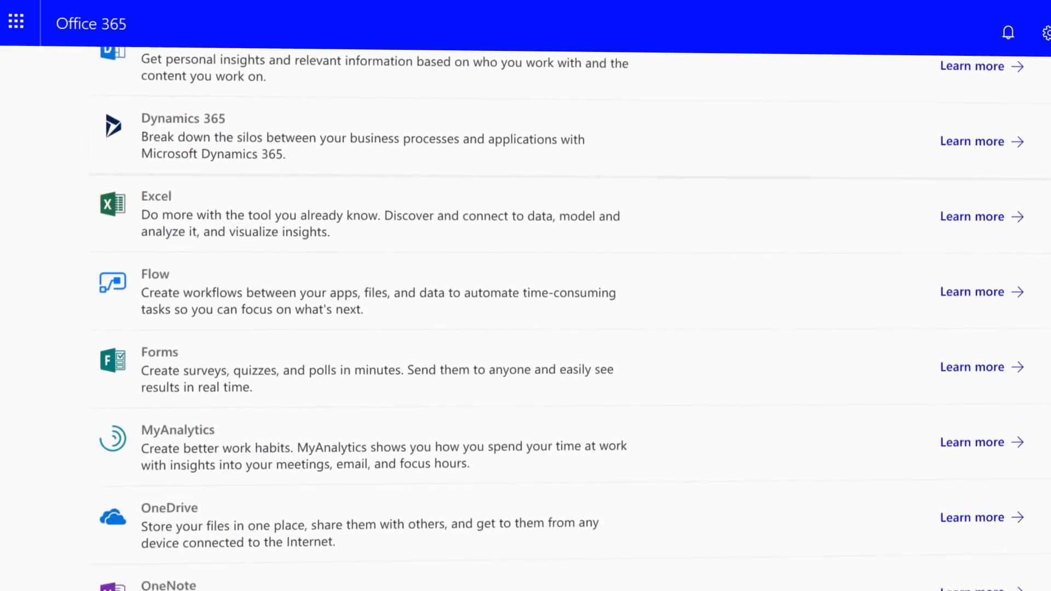
{"action": "scroll", "scroll_direction": "down", "scroll_amount": 3}
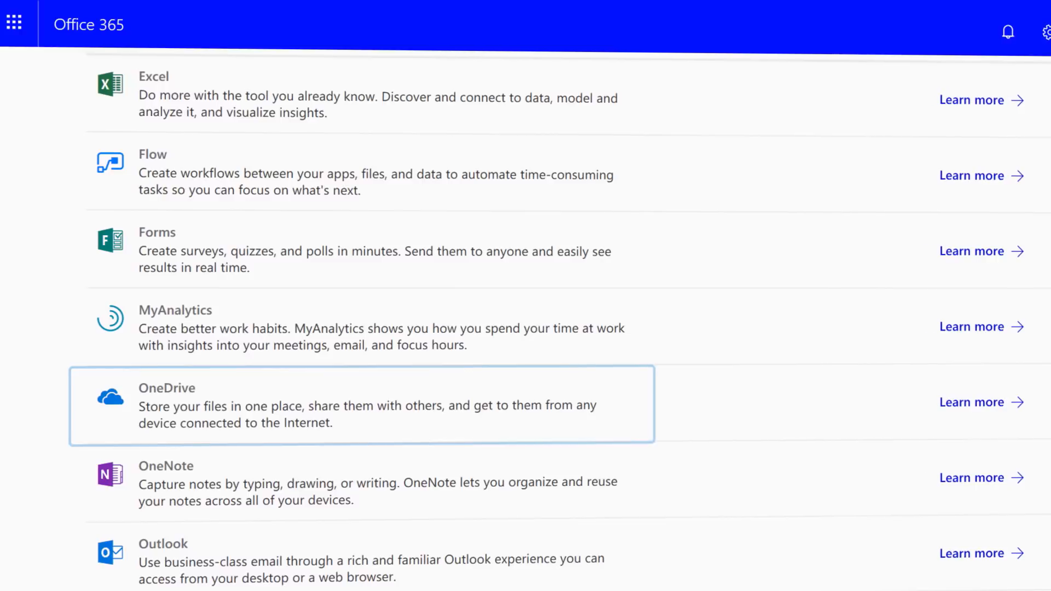
{"action": "scroll", "scroll_direction": "down", "scroll_amount": 3}
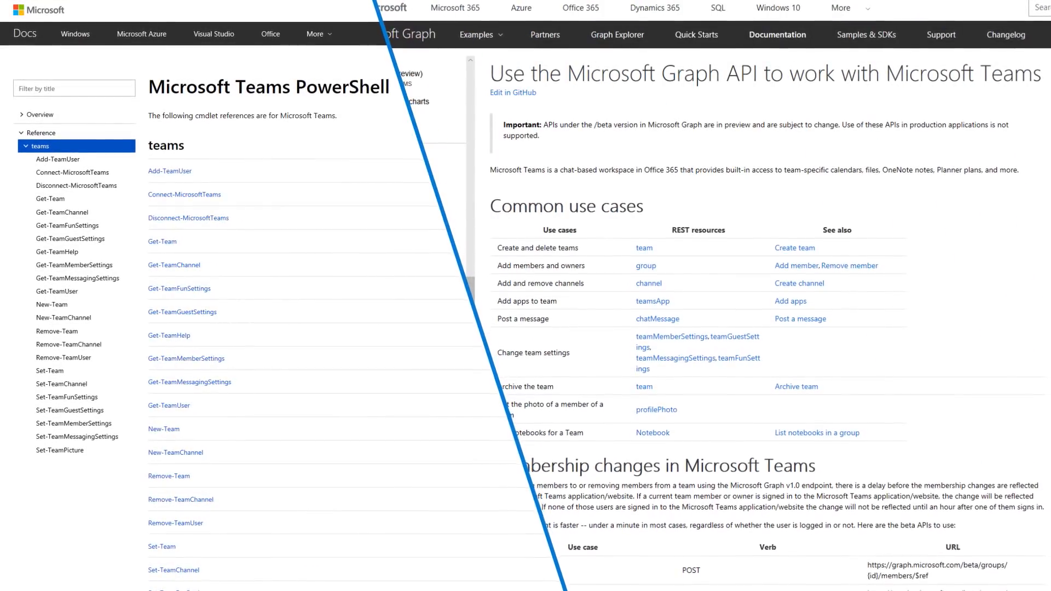
Open the settings page of the user found by the surname search
{"action": "scroll", "scroll_direction": "down", "scroll_amount": 3}
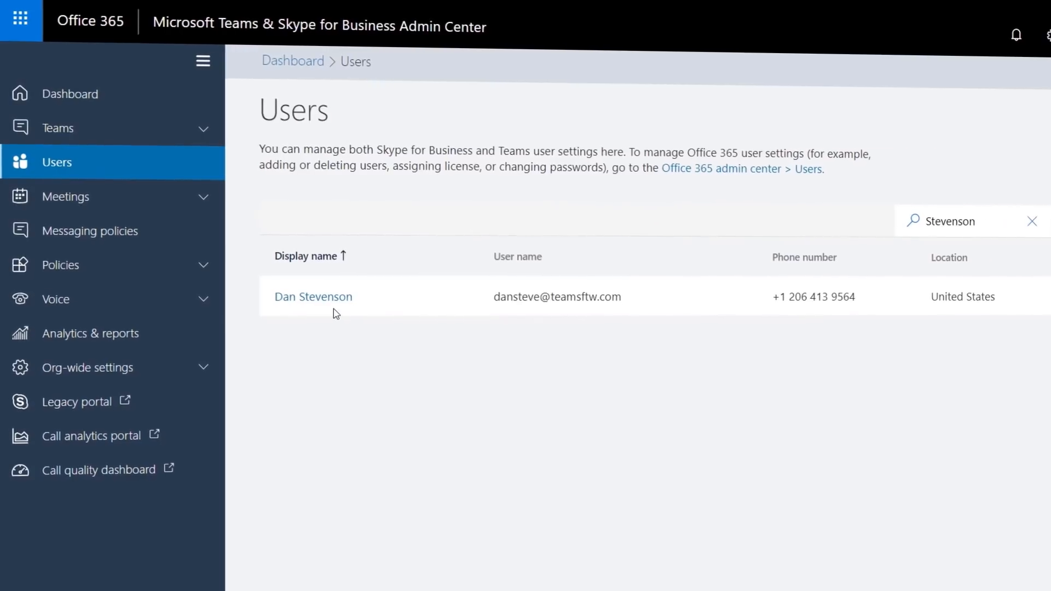
{"action": "left_click", "coordinate": [312, 296]}
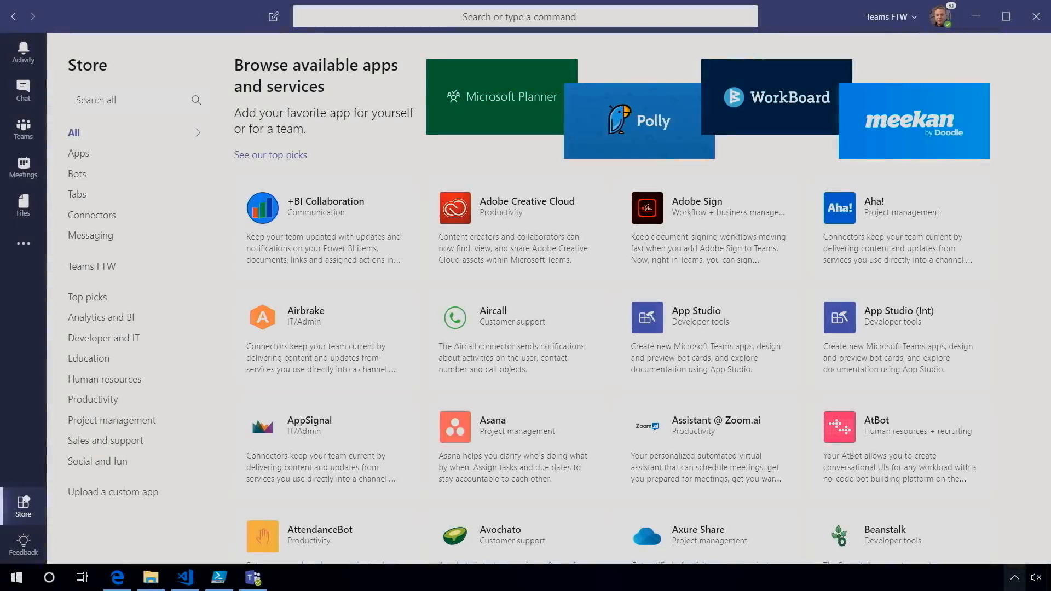
Browse all Store apps and filter to the Teams FTW category
{"action": "scroll", "scroll_direction": "down", "scroll_amount": 3}
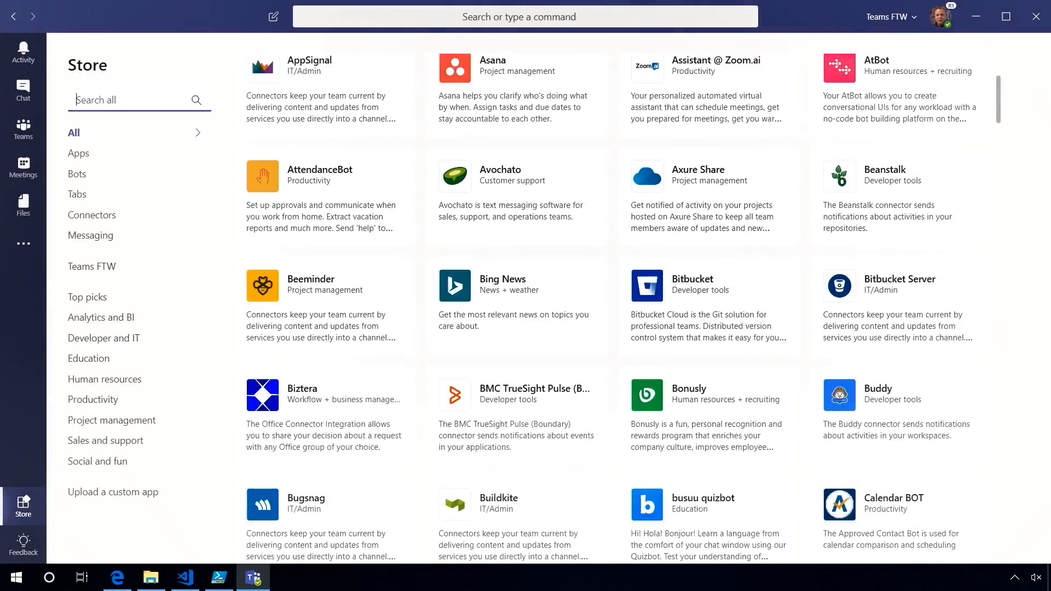
{"action": "scroll", "scroll_direction": "down", "scroll_amount": 3}
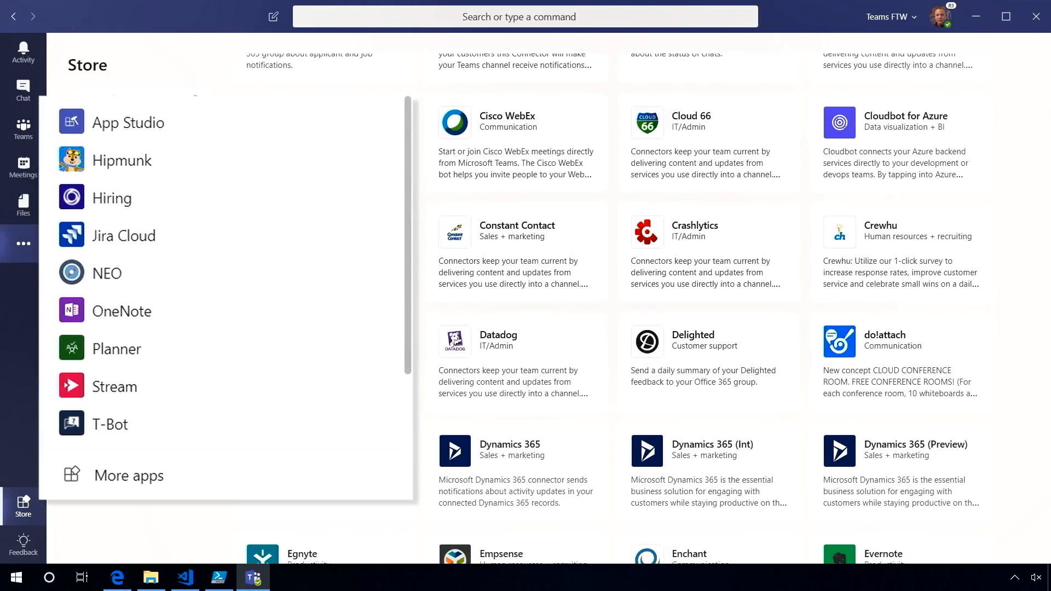
{"action": "mouse_move", "coordinate": [132, 348]}
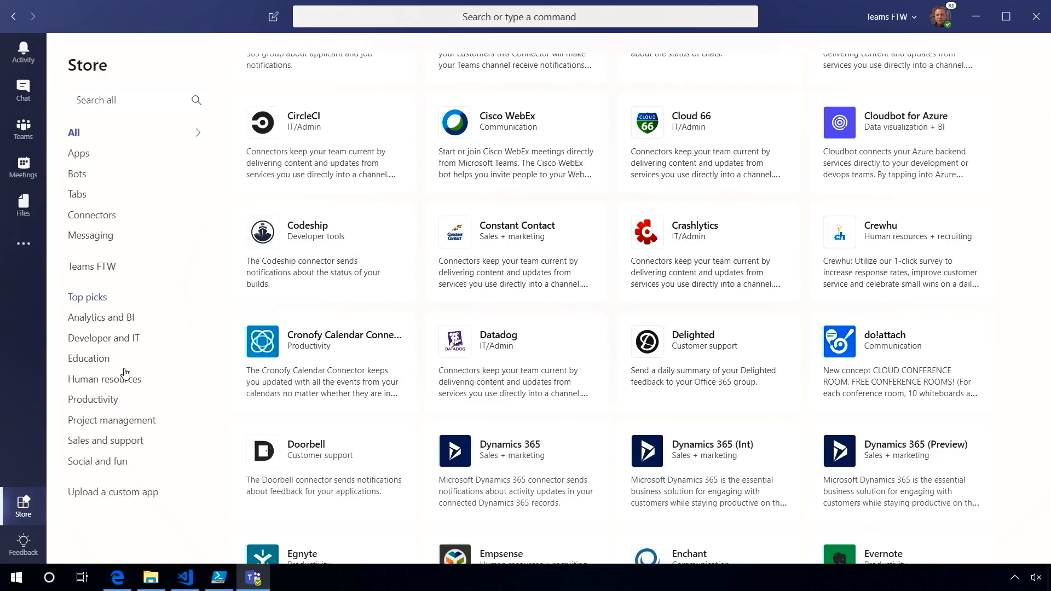
{"action": "left_click", "coordinate": [92, 266]}
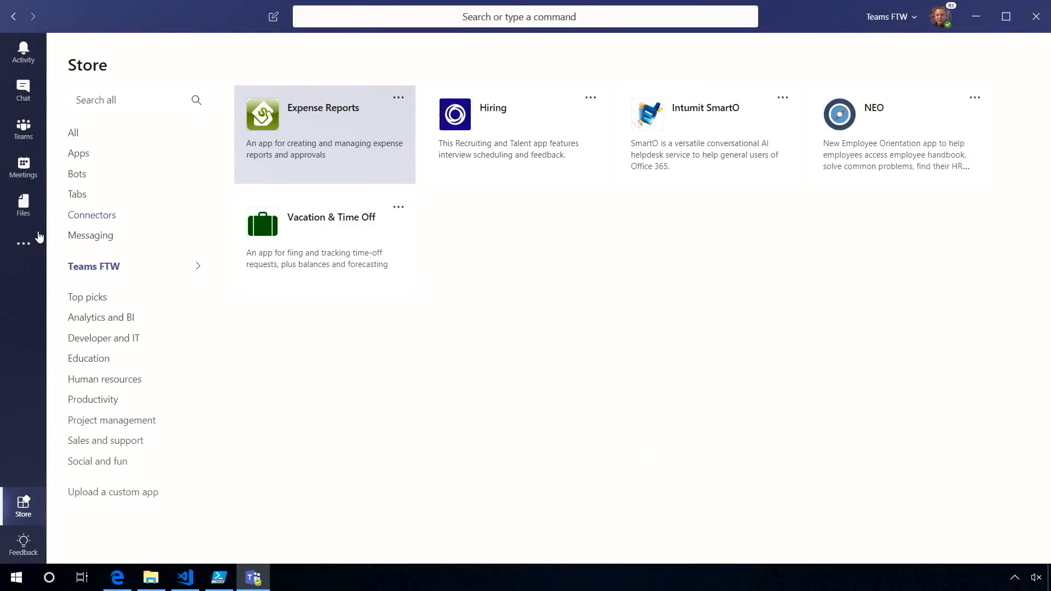
Open App Studio and view the Manifest editor, Card editor and Control library buttons
{"action": "left_click", "coordinate": [23, 243]}
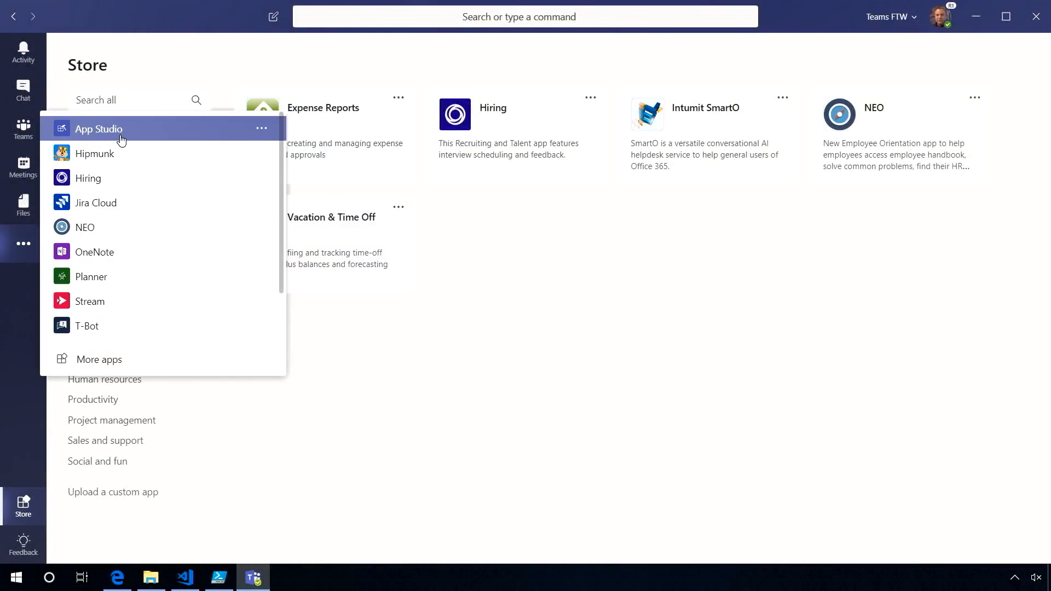
{"action": "left_click", "coordinate": [99, 128]}
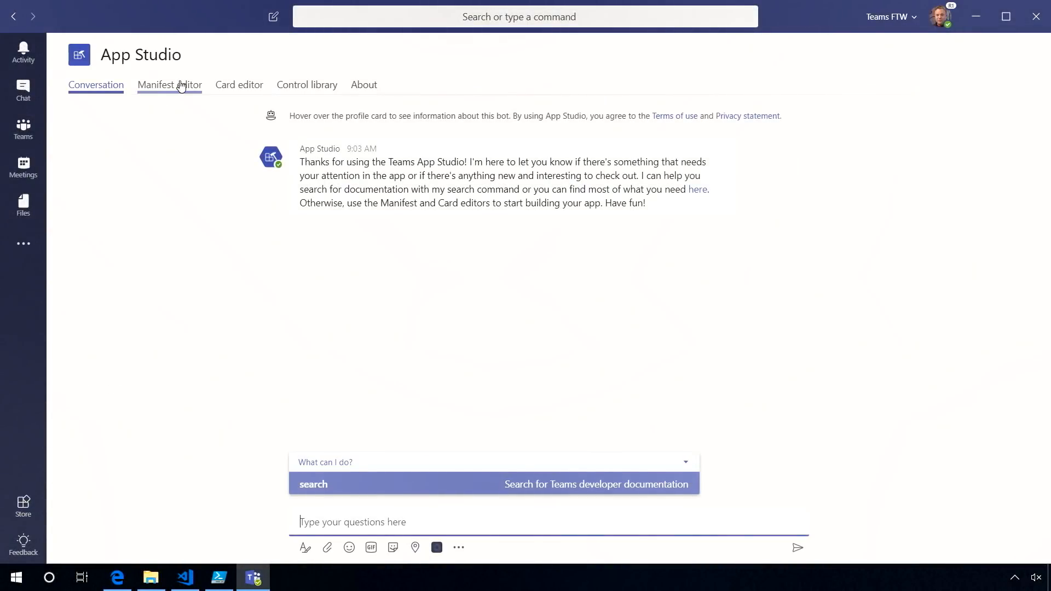
{"action": "left_click", "coordinate": [169, 85]}
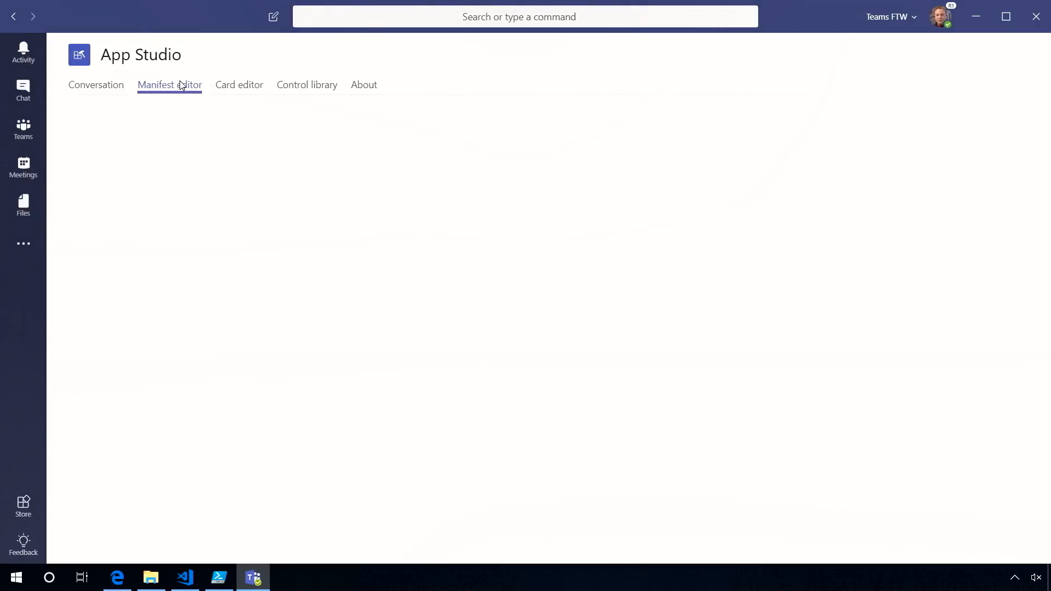
{"action": "left_click", "coordinate": [239, 84]}
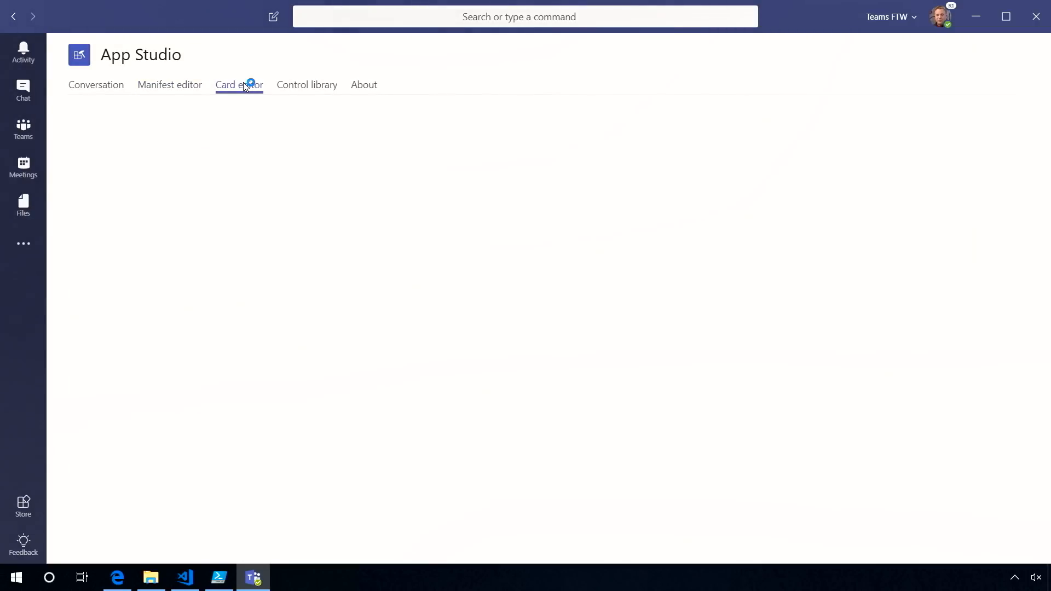
{"action": "left_click", "coordinate": [239, 84]}
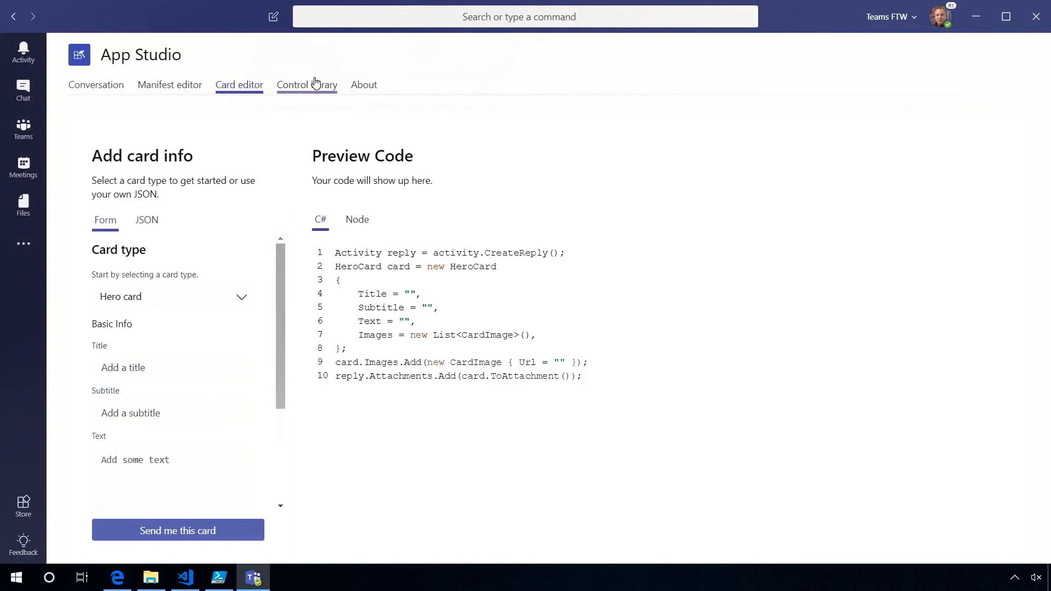
{"action": "left_click", "coordinate": [307, 85]}
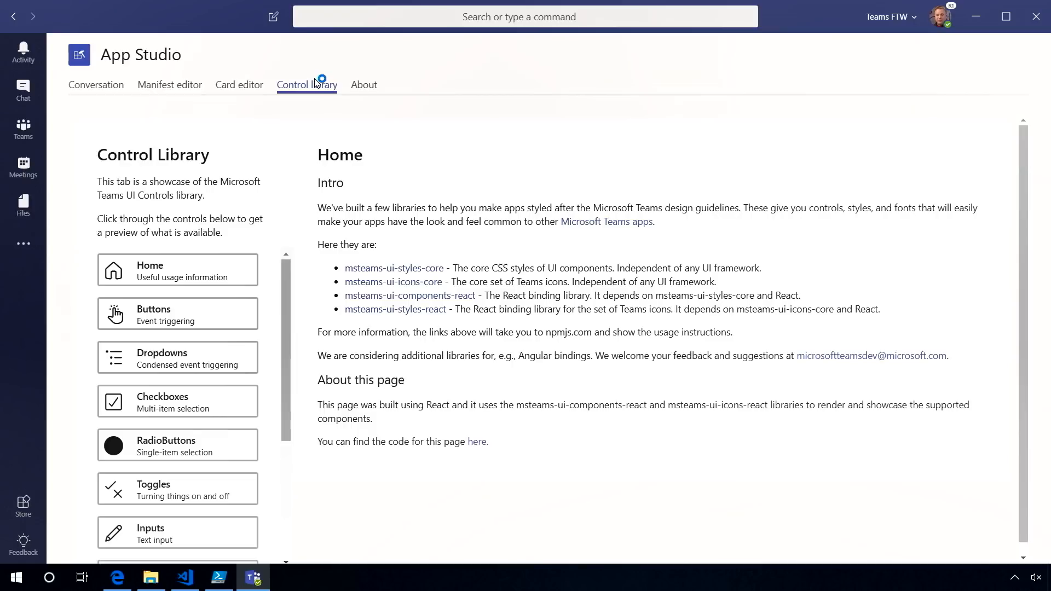
{"action": "left_click", "coordinate": [184, 577]}
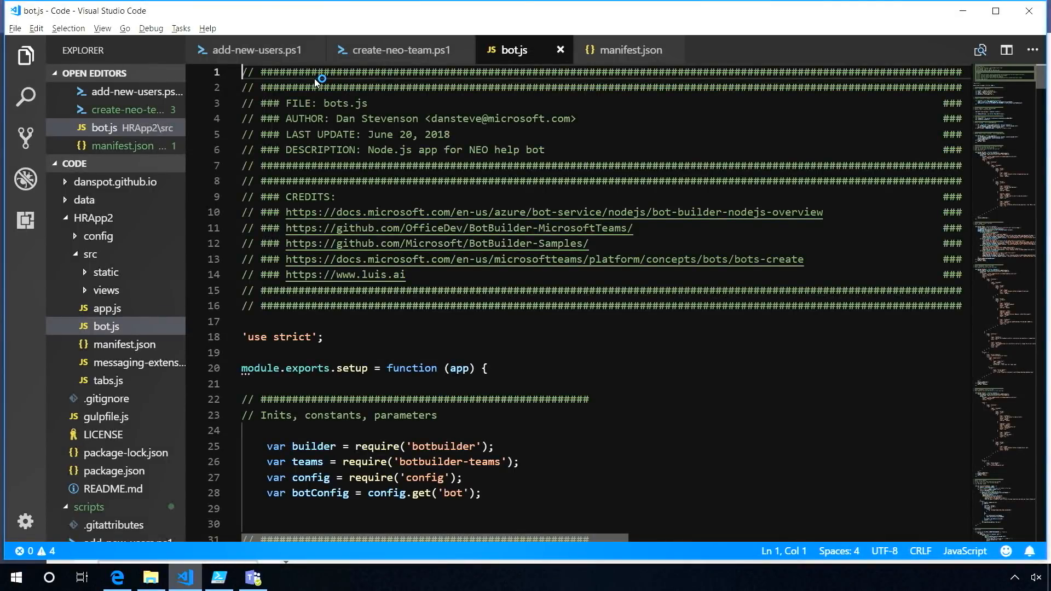
Search the NEO bot.js code for 'handbook' to locate the Handbook card's actions
{"action": "key", "text": "Ctrl+f"}
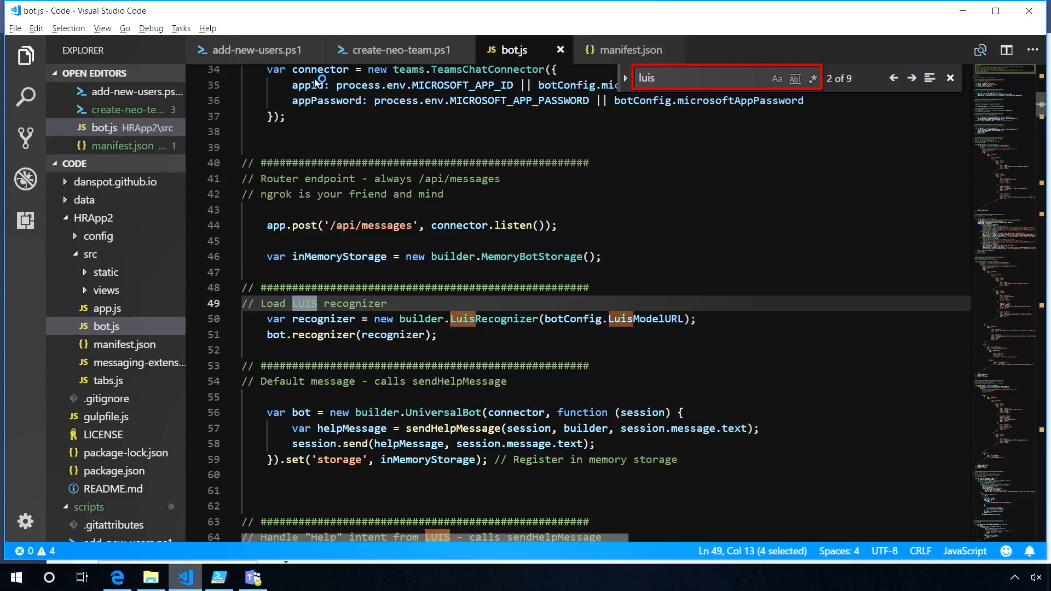
{"action": "type", "text": "h"}
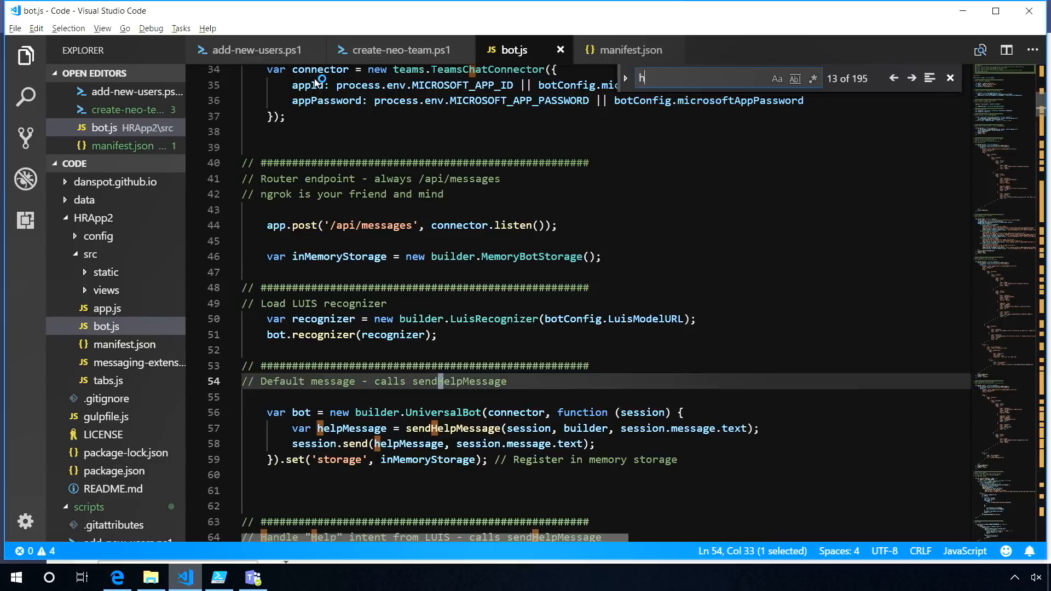
{"action": "type", "text": "andbook"}
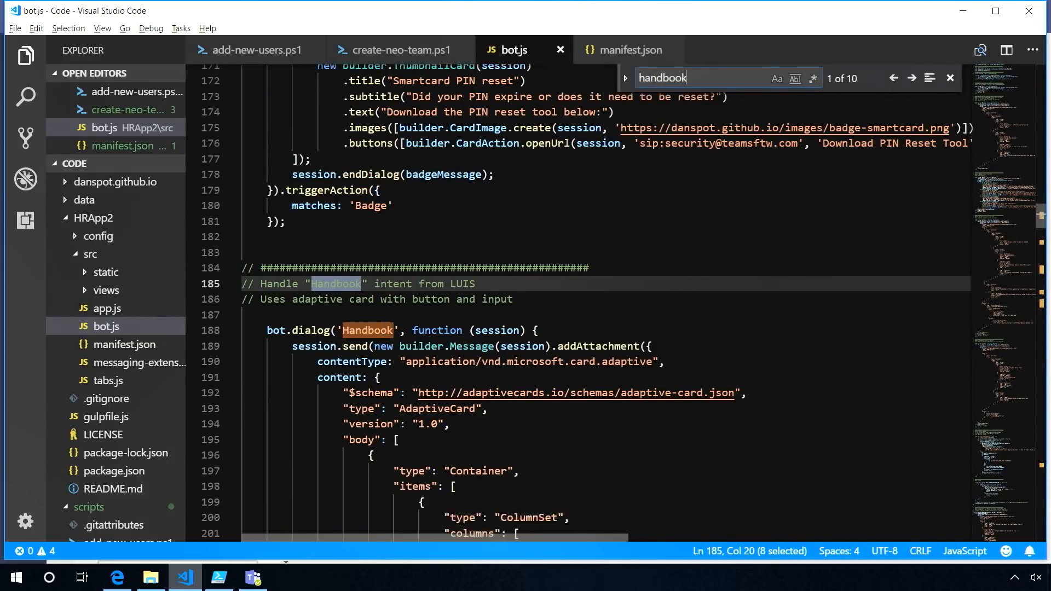
{"action": "left_click", "coordinate": [910, 77]}
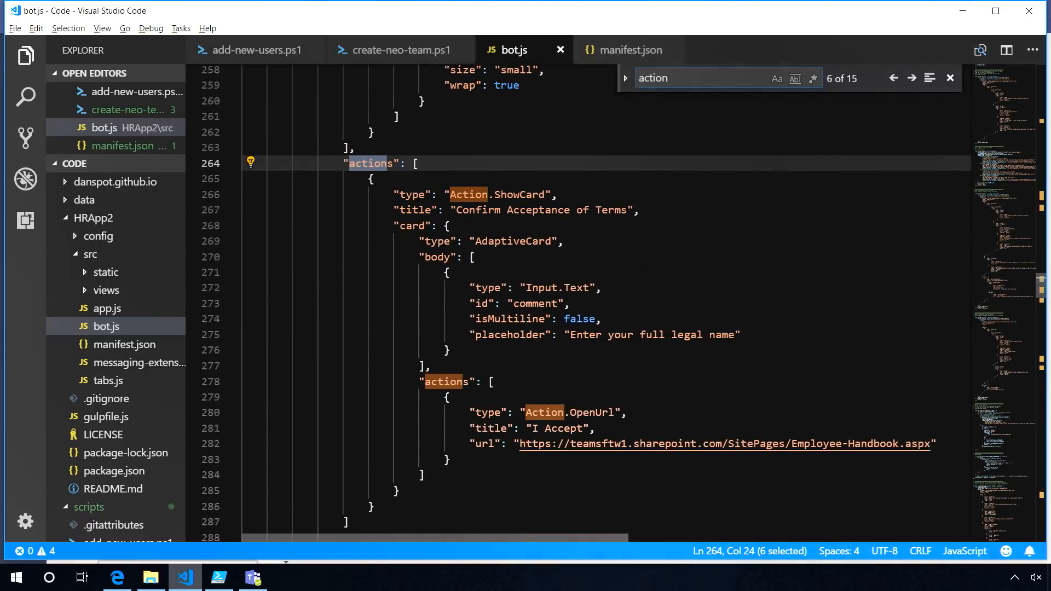
{"action": "scroll", "scroll_direction": "down", "scroll_amount": 3}
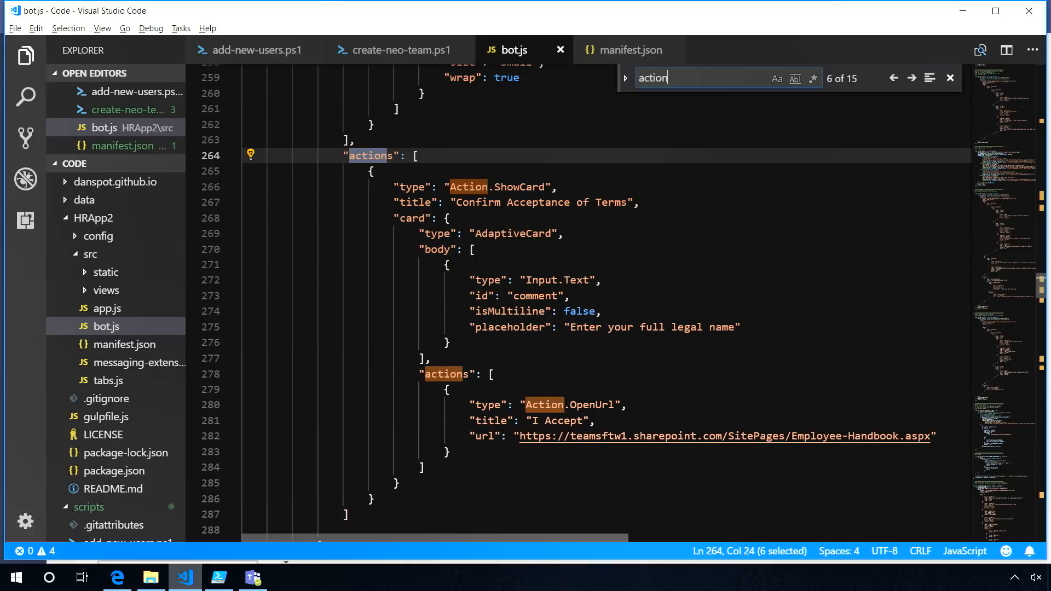
{"action": "left_click", "coordinate": [252, 576]}
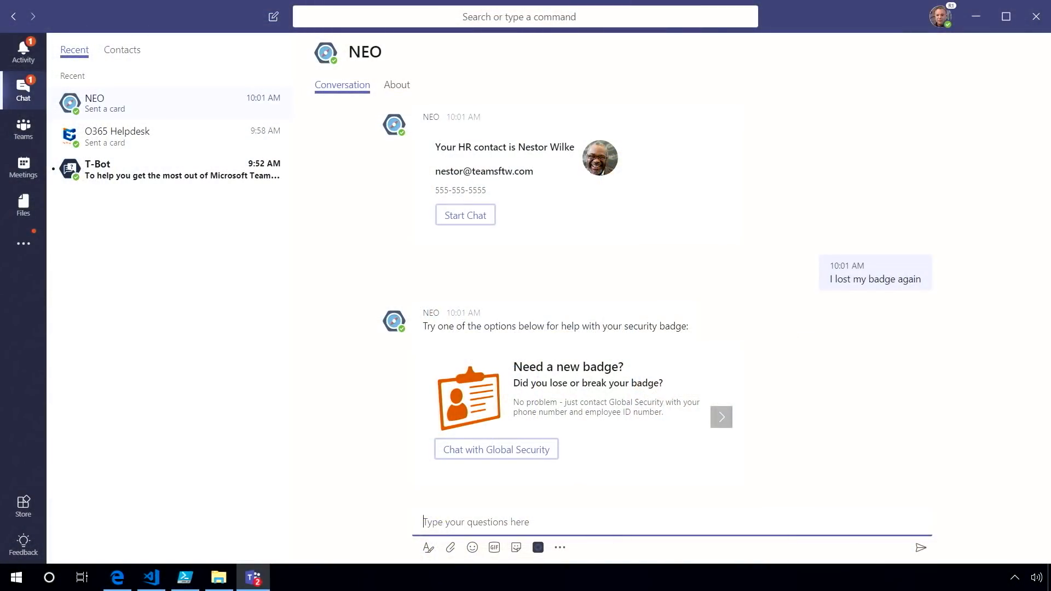
Ask NEO for the HR contact, browse badge help, get the handbook, and accept as 'Da…'
{"action": "type", "text": "who is my hr contact?"}
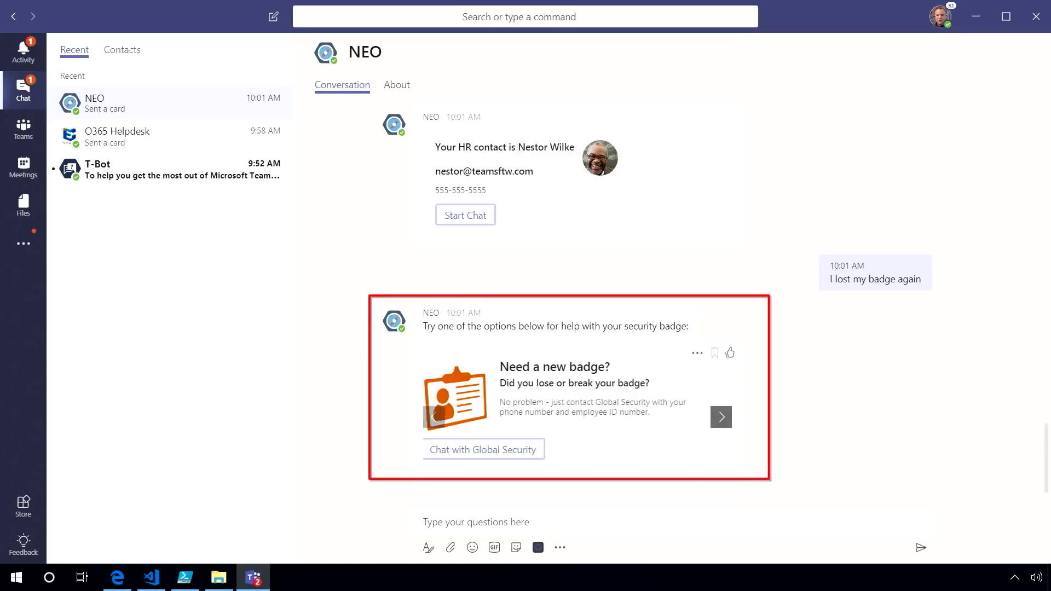
{"action": "left_click", "coordinate": [720, 417]}
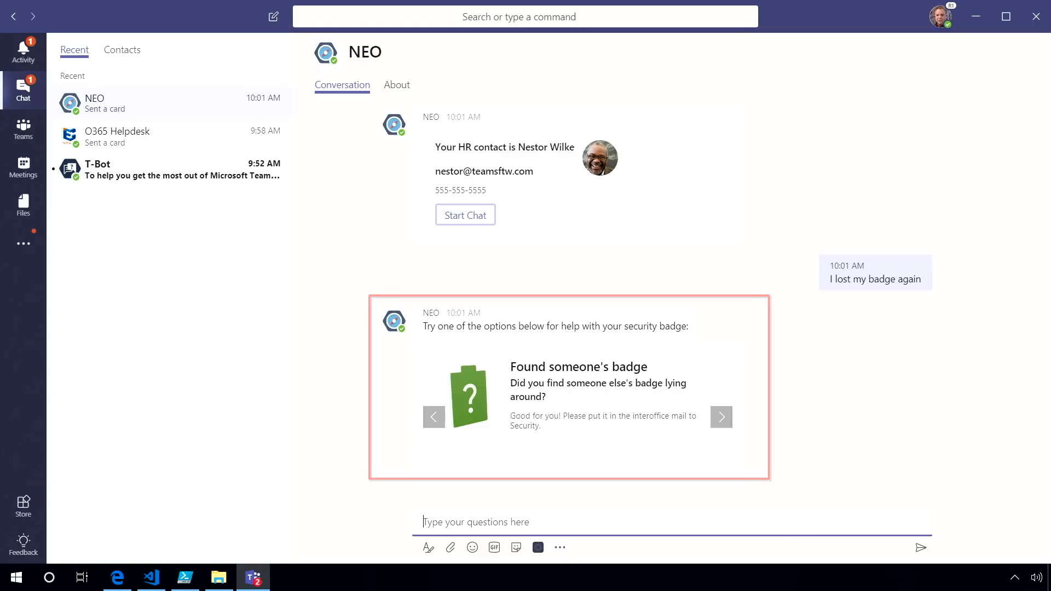
{"action": "type", "text": "handbo"}
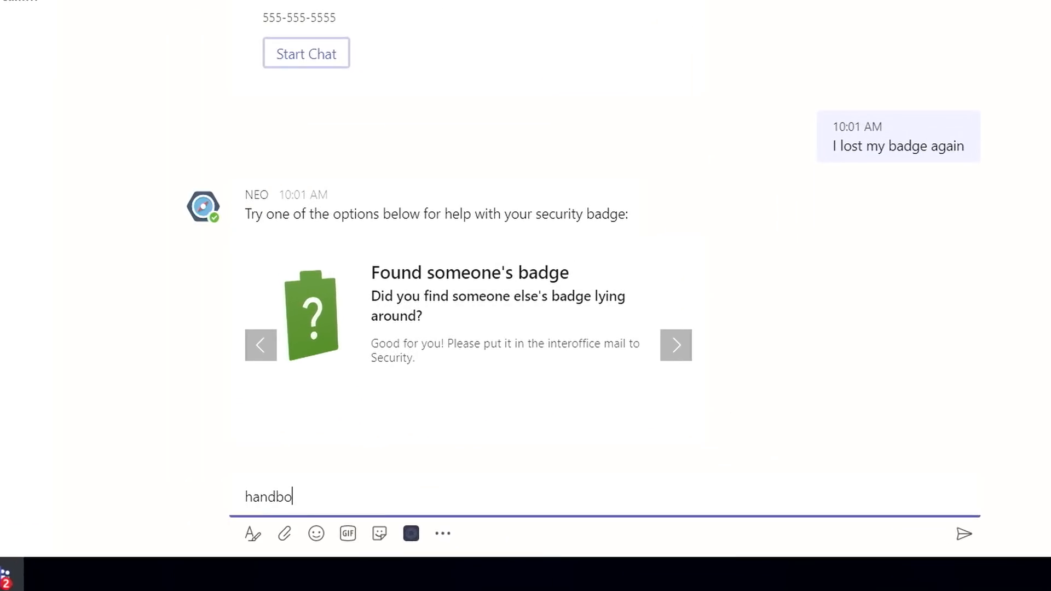
{"action": "type", "text": "ok"}
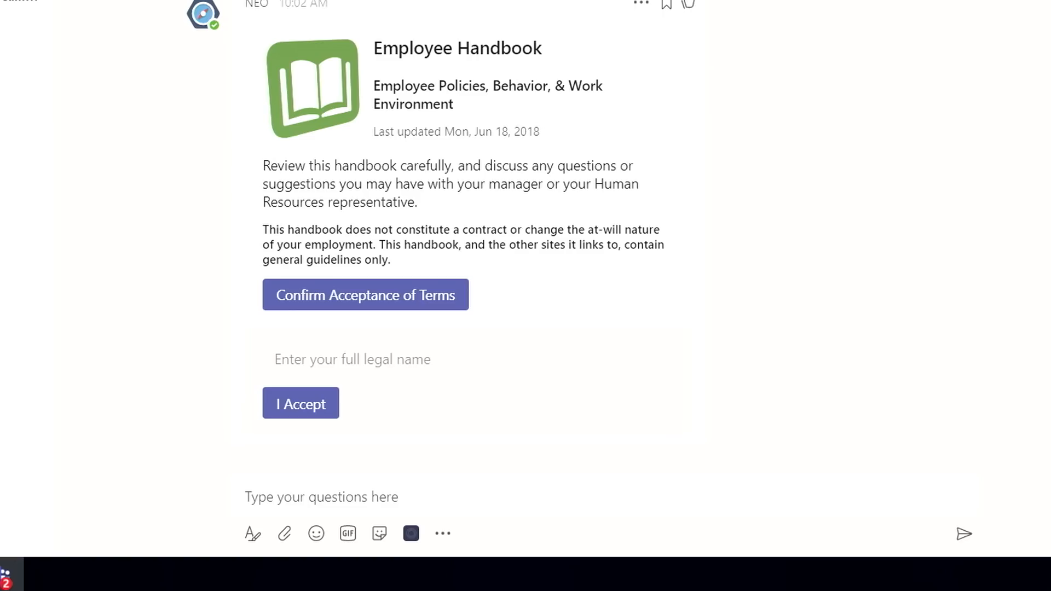
{"action": "type", "text": "Da"}
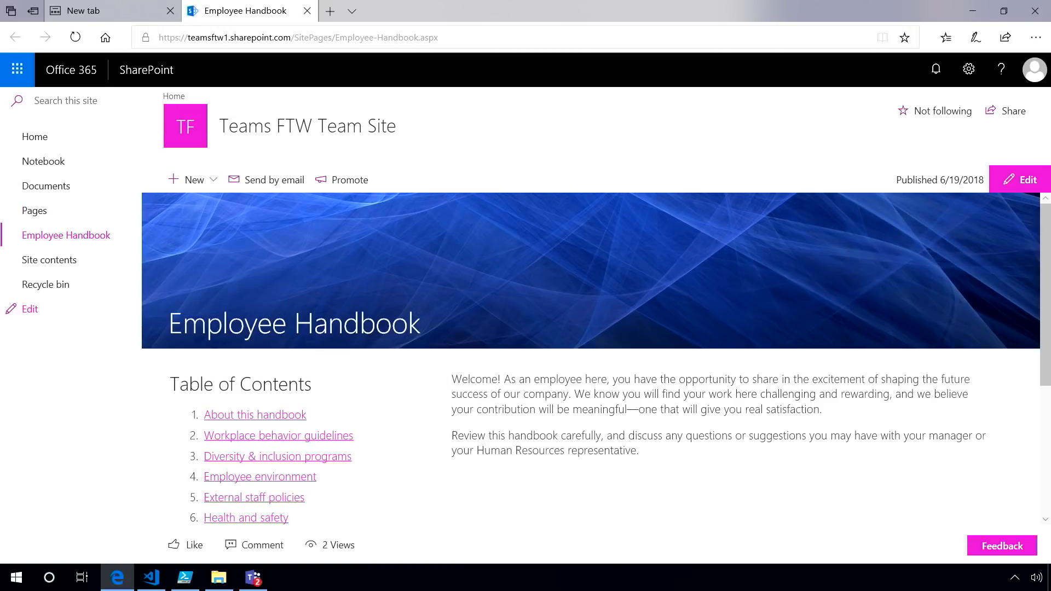
{"action": "left_click", "coordinate": [253, 577]}
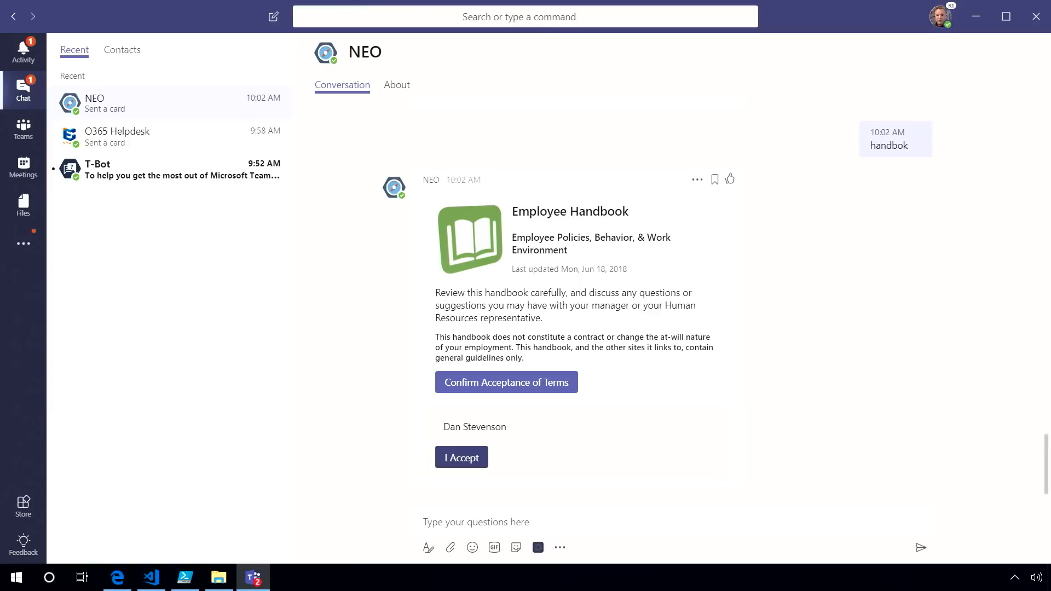
Scroll the New Employee Orientation Survey questions, then bring up the 'Edit your flow' tab
{"action": "left_click", "coordinate": [117, 135]}
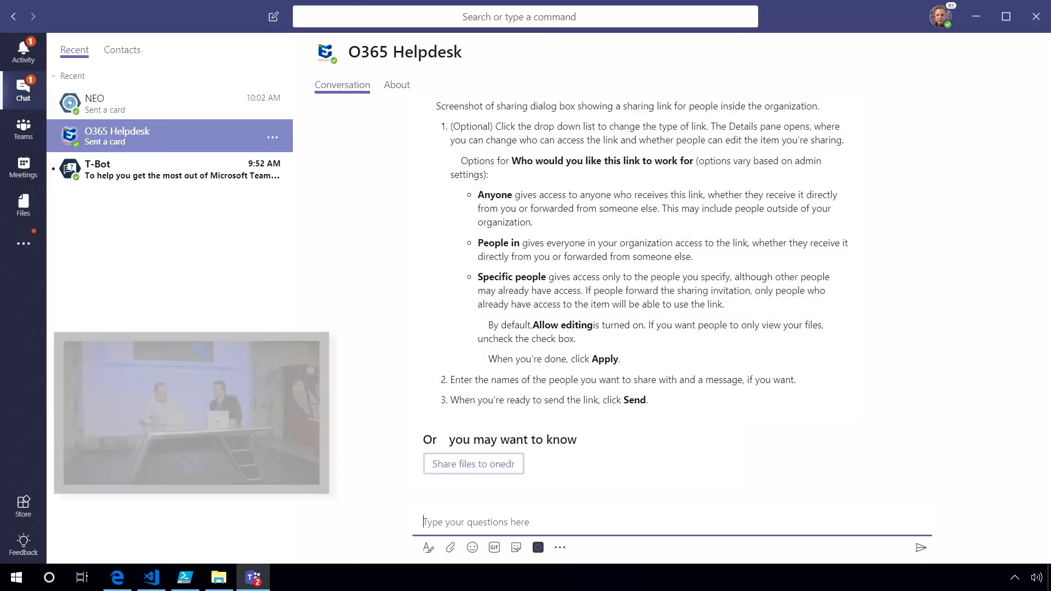
{"action": "left_click", "coordinate": [473, 463]}
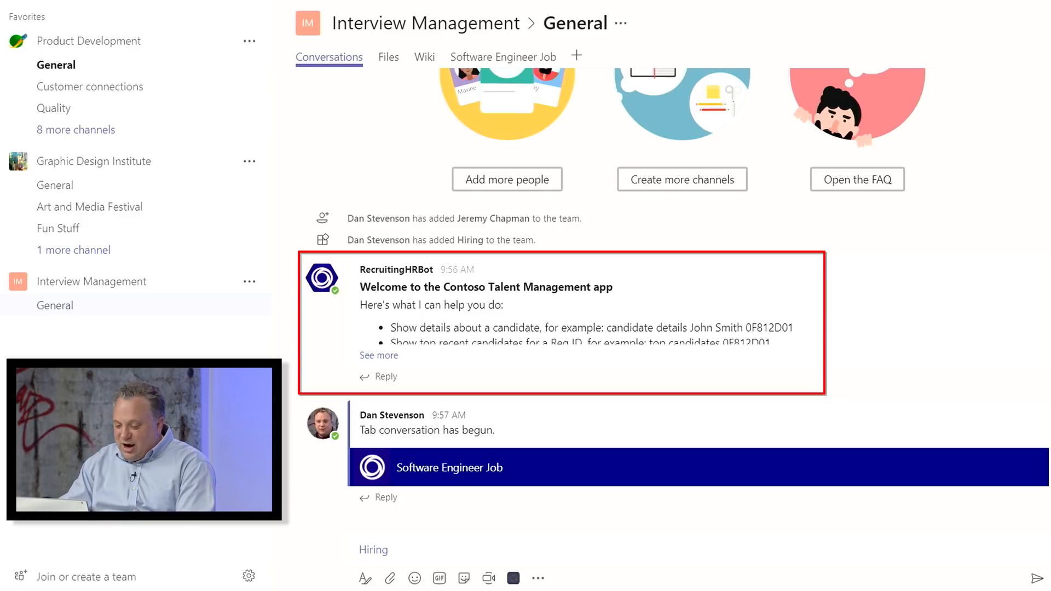
{"action": "left_click", "coordinate": [502, 56]}
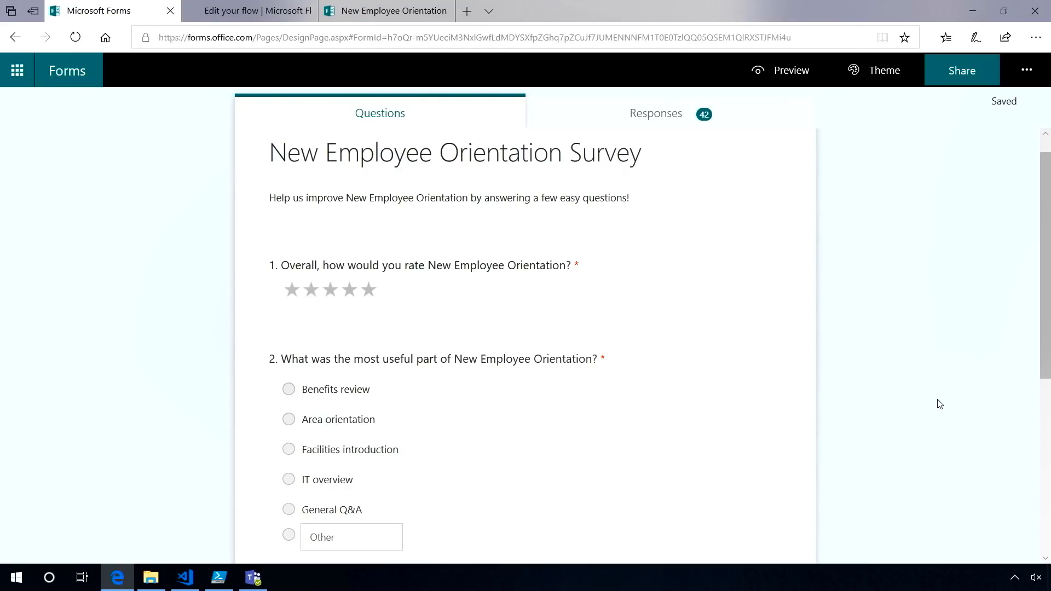
{"action": "scroll", "scroll_direction": "down", "scroll_amount": 3}
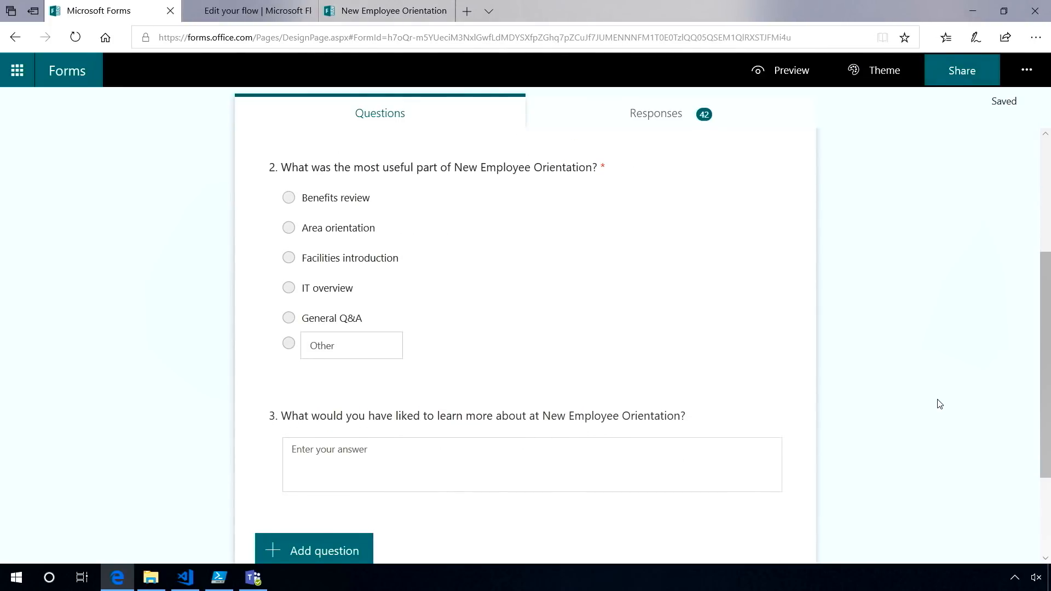
{"action": "left_click", "coordinate": [248, 11]}
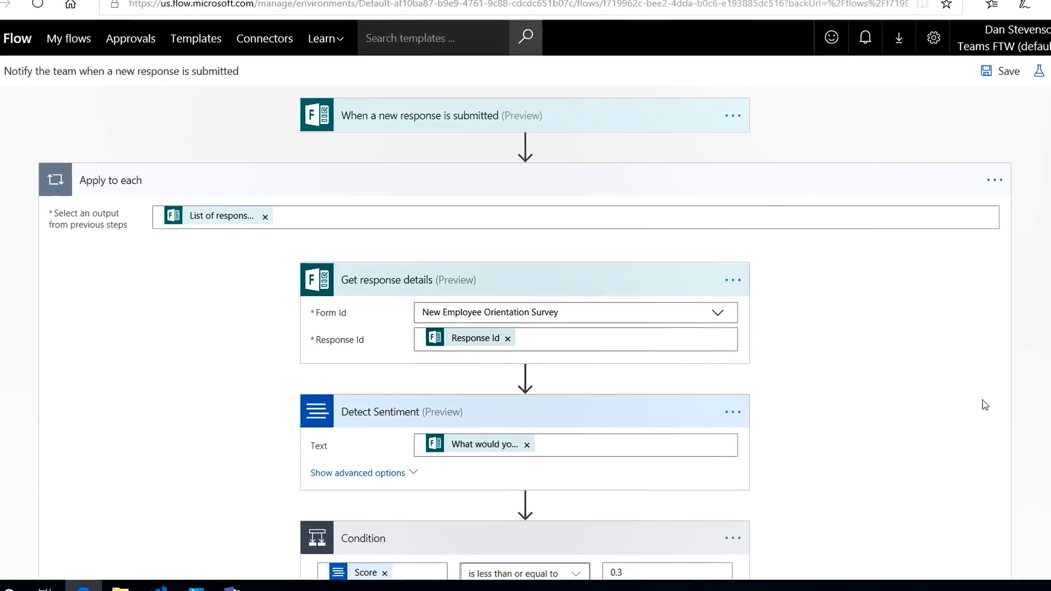
{"action": "scroll", "scroll_direction": "down", "scroll_amount": 3}
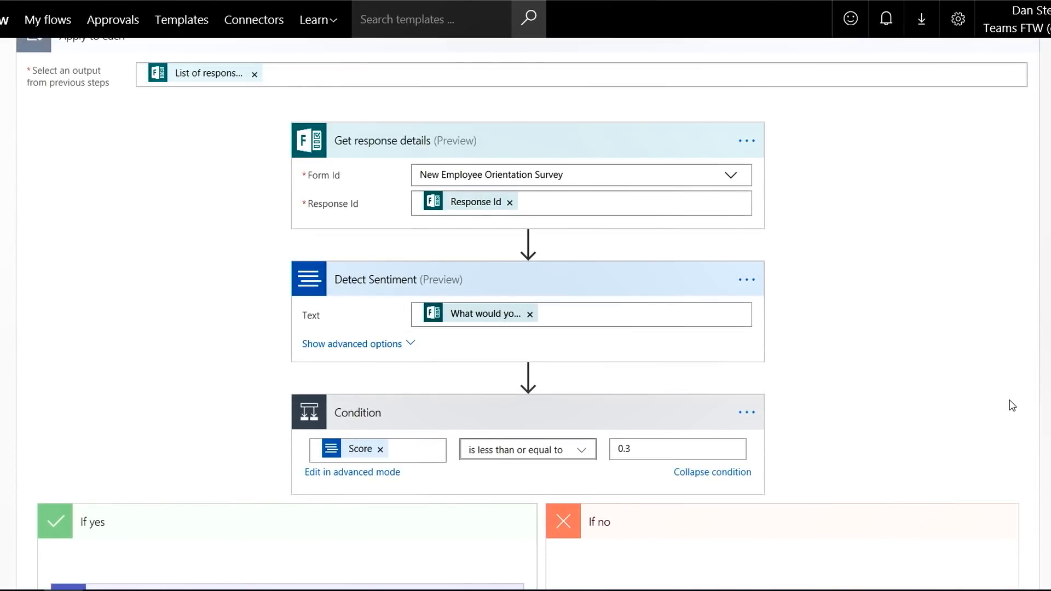
{"action": "left_click", "coordinate": [382, 140]}
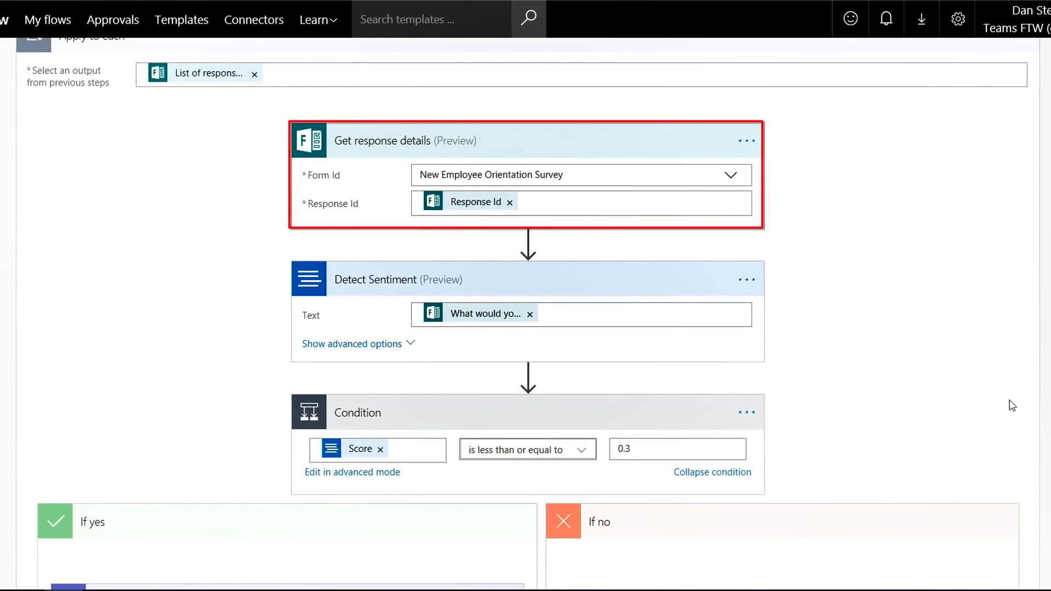
{"action": "left_click", "coordinate": [397, 279]}
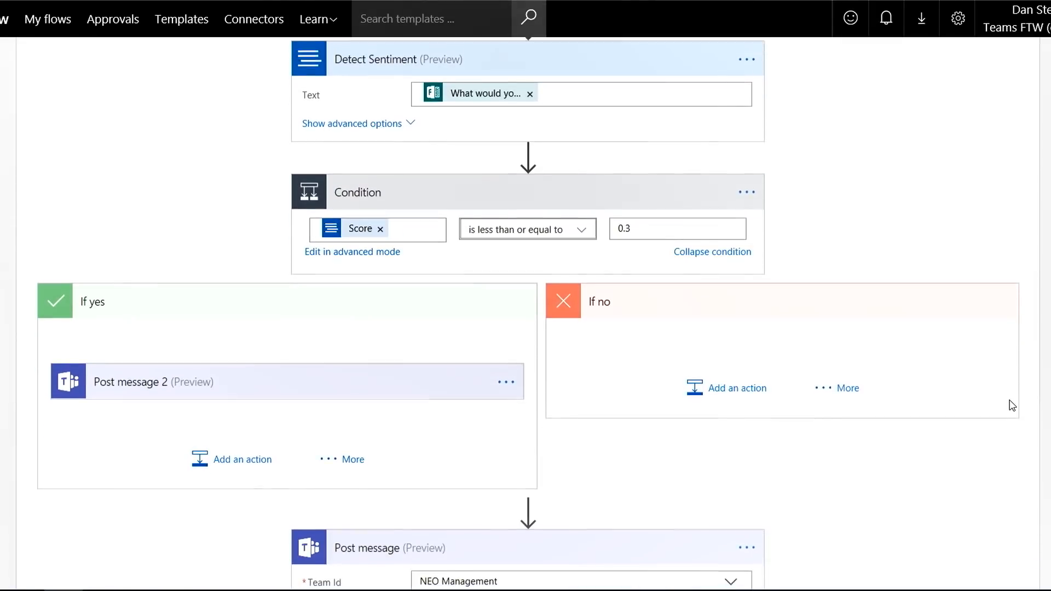
{"action": "scroll", "scroll_direction": "down", "scroll_amount": 3}
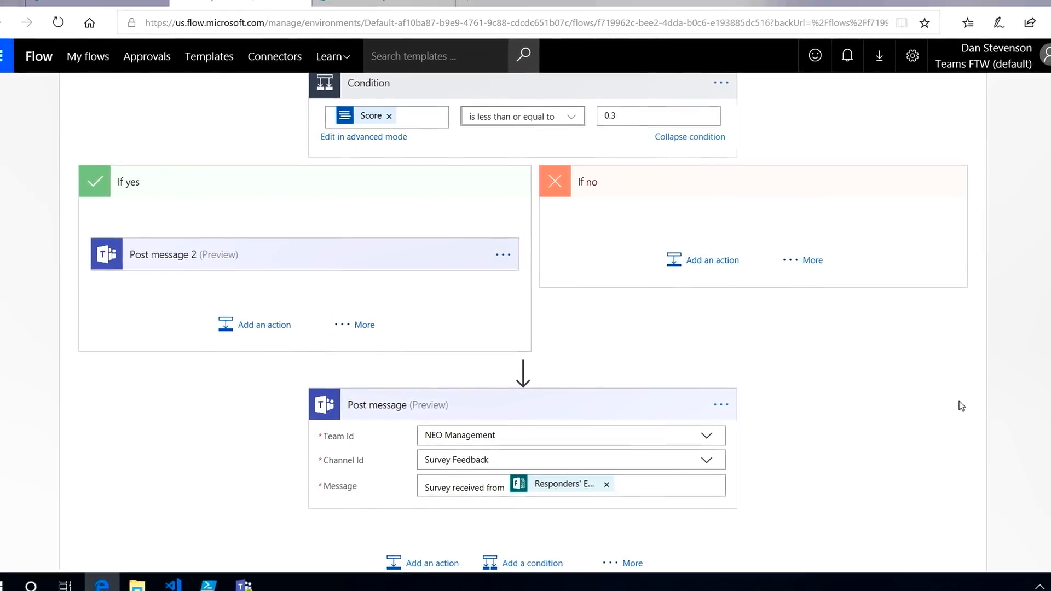
{"action": "left_click", "coordinate": [385, 10]}
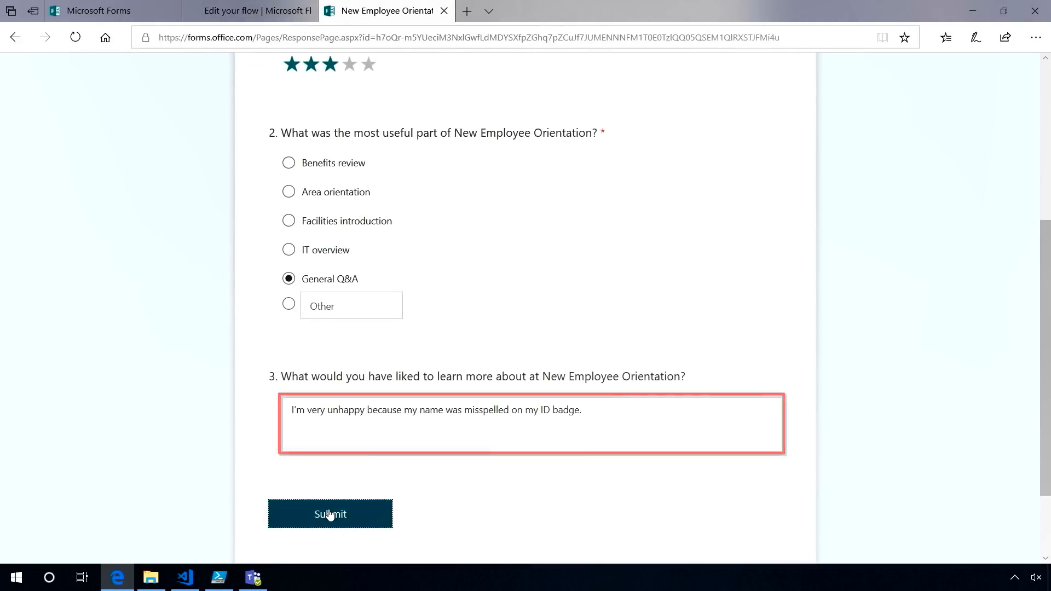
Submit the three-star, General Q&A response complaining about the misspelled ID badge
{"action": "left_click", "coordinate": [330, 514]}
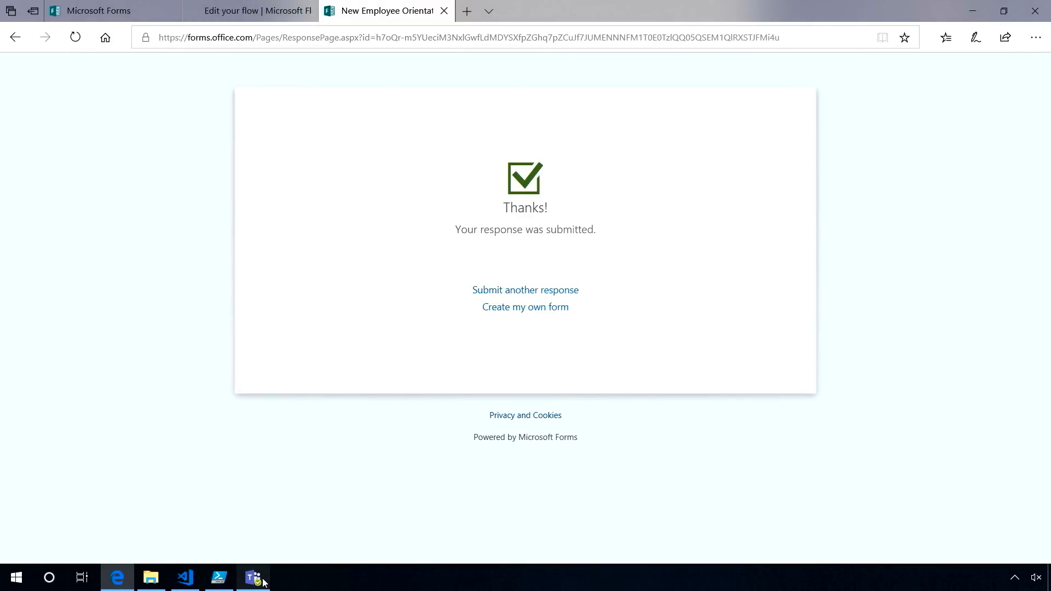
{"action": "left_click", "coordinate": [254, 577]}
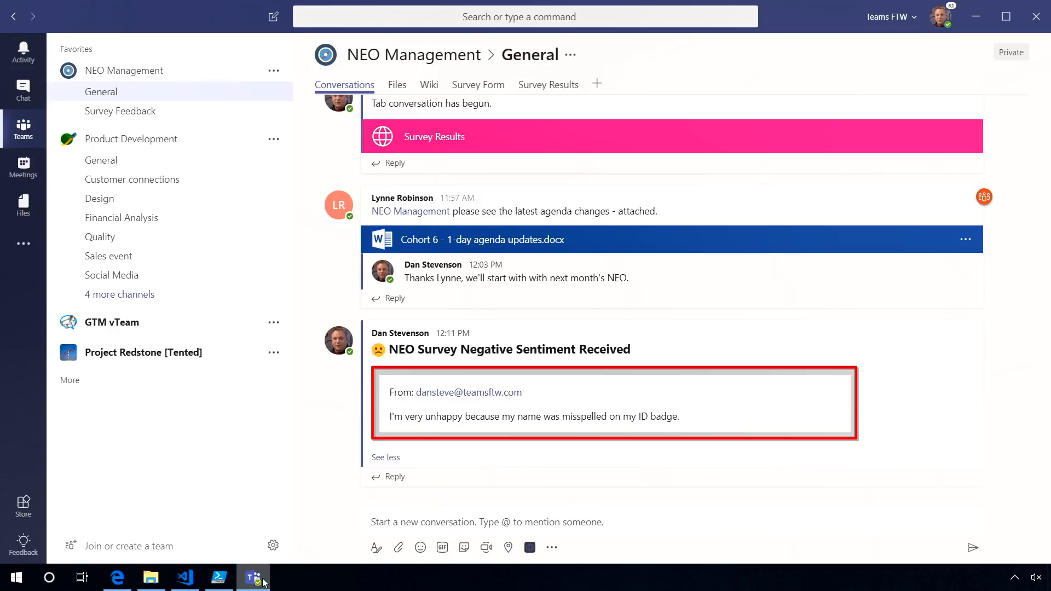
{"action": "mouse_move", "coordinate": [505, 404]}
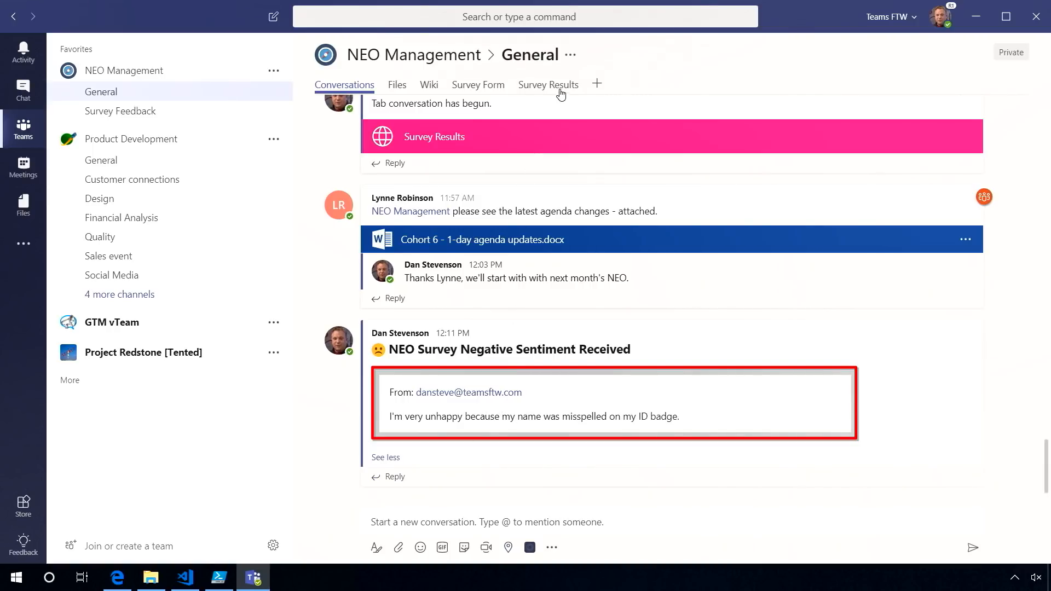
Open the Survey Results tab in the NEO Management General channel
{"action": "left_click", "coordinate": [547, 84]}
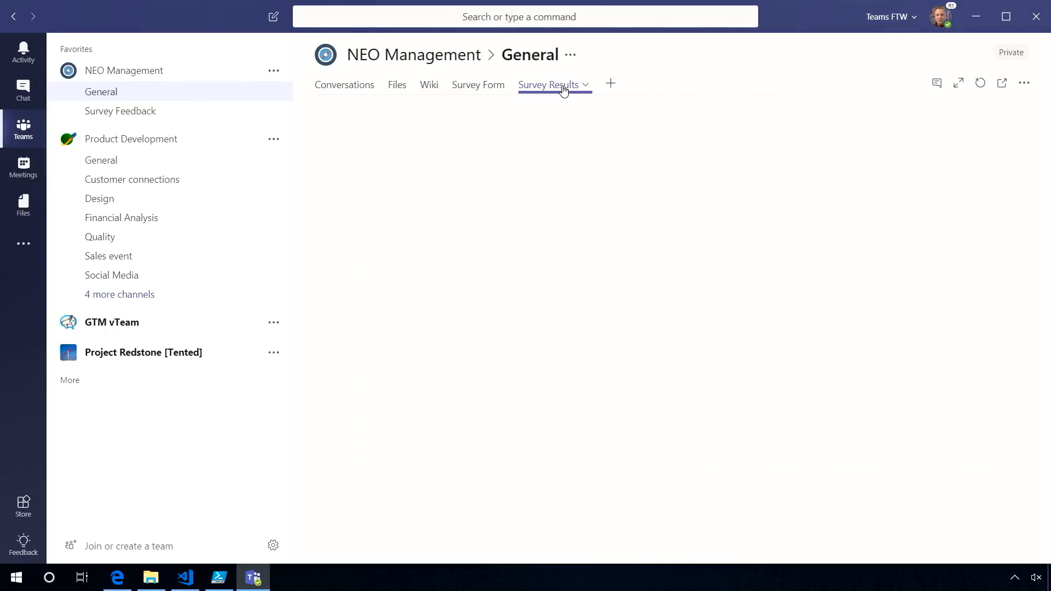
{"action": "left_click", "coordinate": [549, 84]}
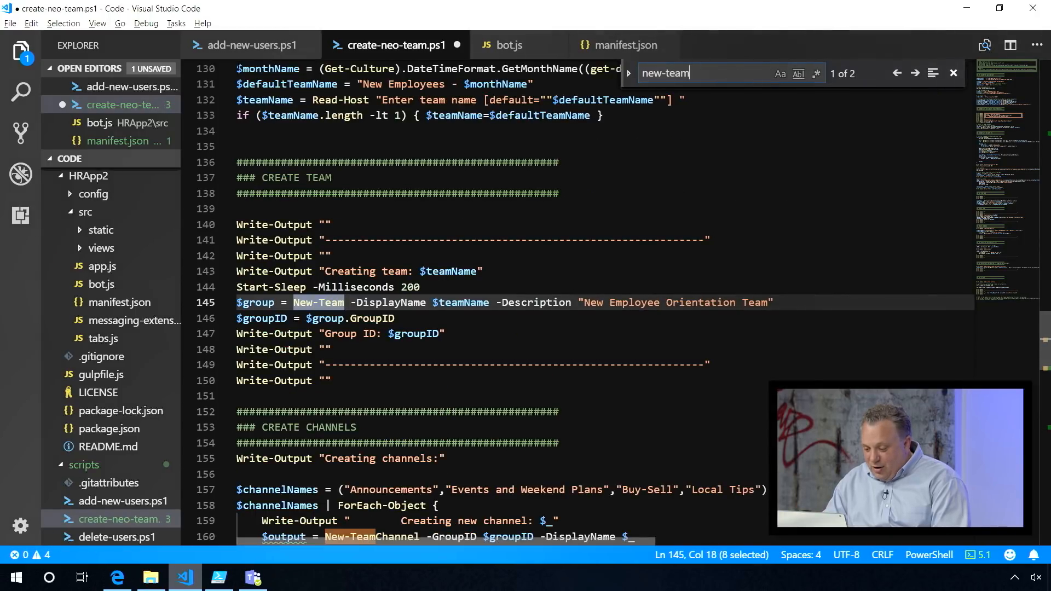
Find the app-install section of create-neo-team.ps1, then move to PowerShell ISE
{"action": "type", "text": "add"}
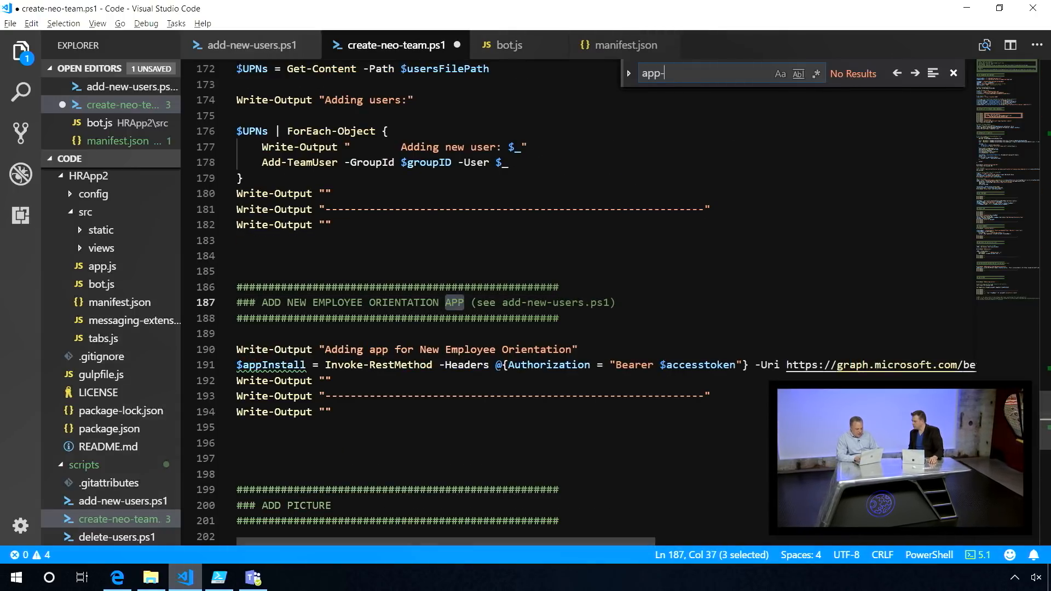
{"action": "type", "text": "-inst"}
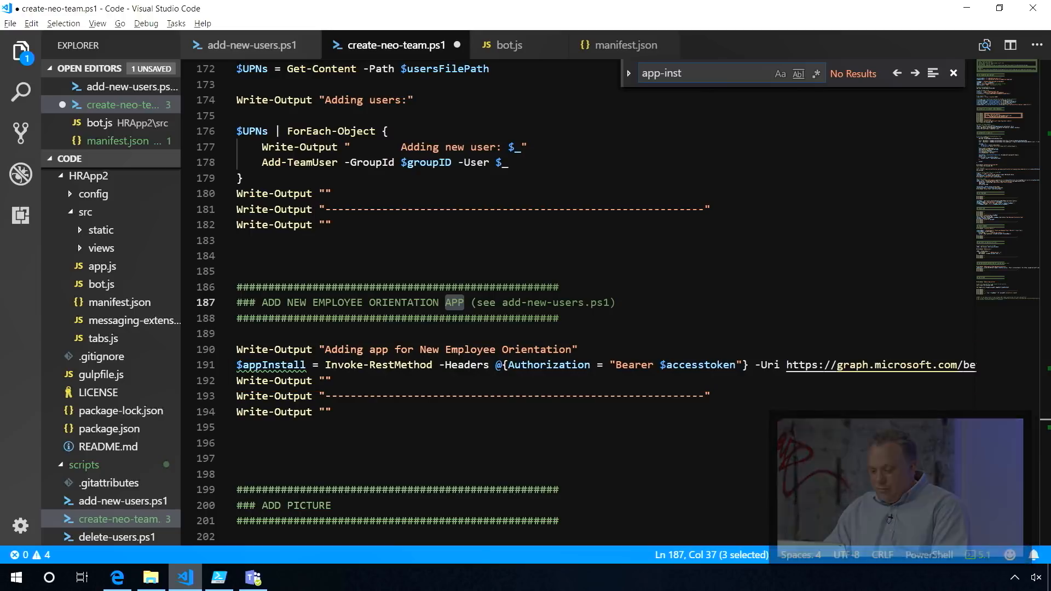
{"action": "left_click", "coordinate": [218, 577]}
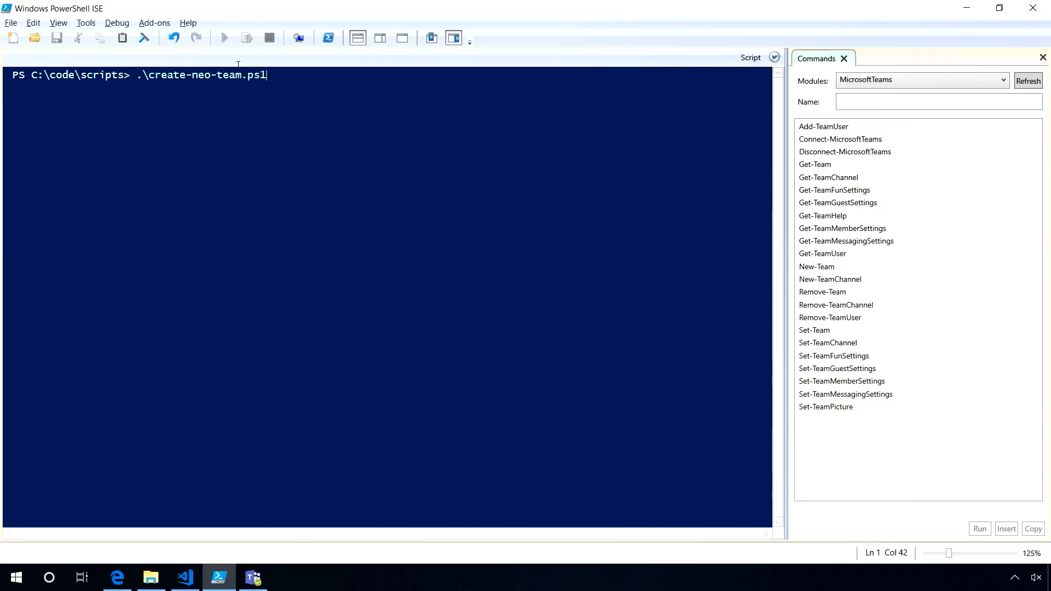
Run .\create-neo-team.ps1 and accept the app permissions it requests
{"action": "left_click", "coordinate": [224, 38]}
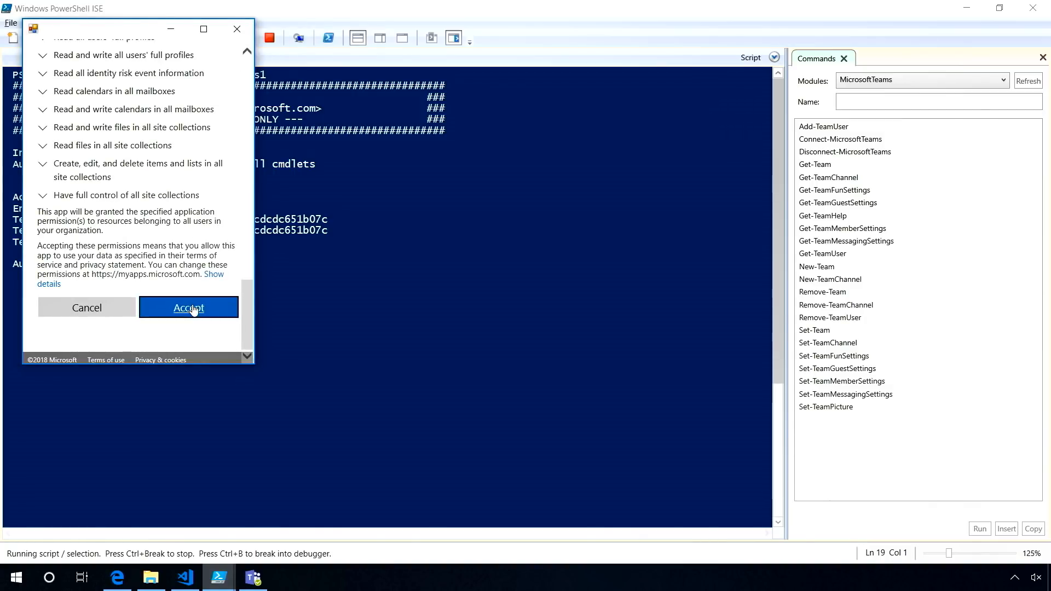
{"action": "left_click", "coordinate": [188, 307]}
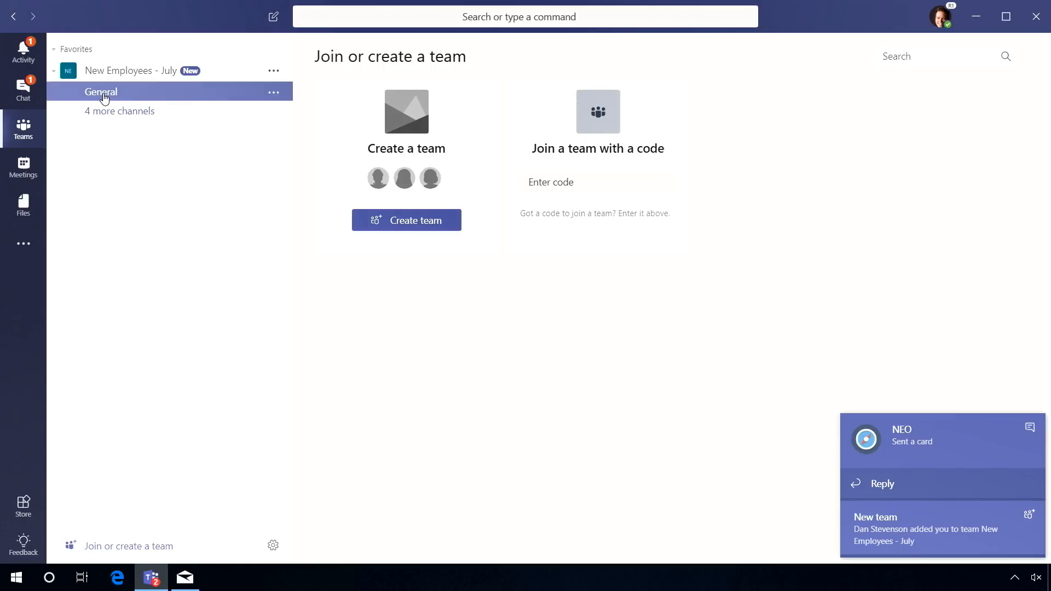
View the New Employees - July General channel, then return to NEO Management
{"action": "left_click", "coordinate": [100, 92]}
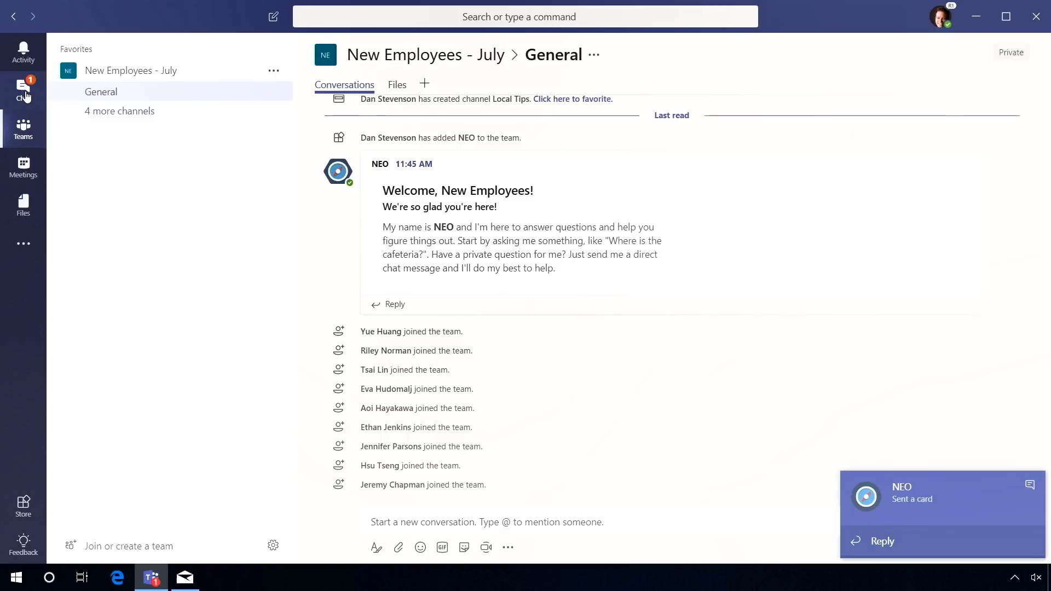
{"action": "left_click", "coordinate": [23, 90]}
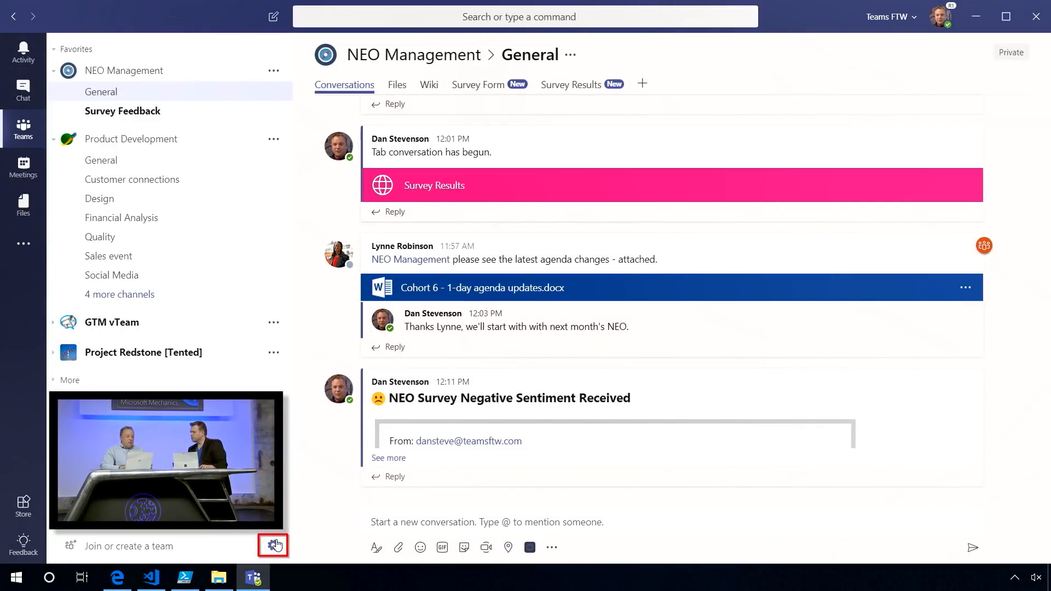
Attempt creating a team named 'Payroll', hit the blocked-name error, and cancel
{"action": "left_click", "coordinate": [272, 545]}
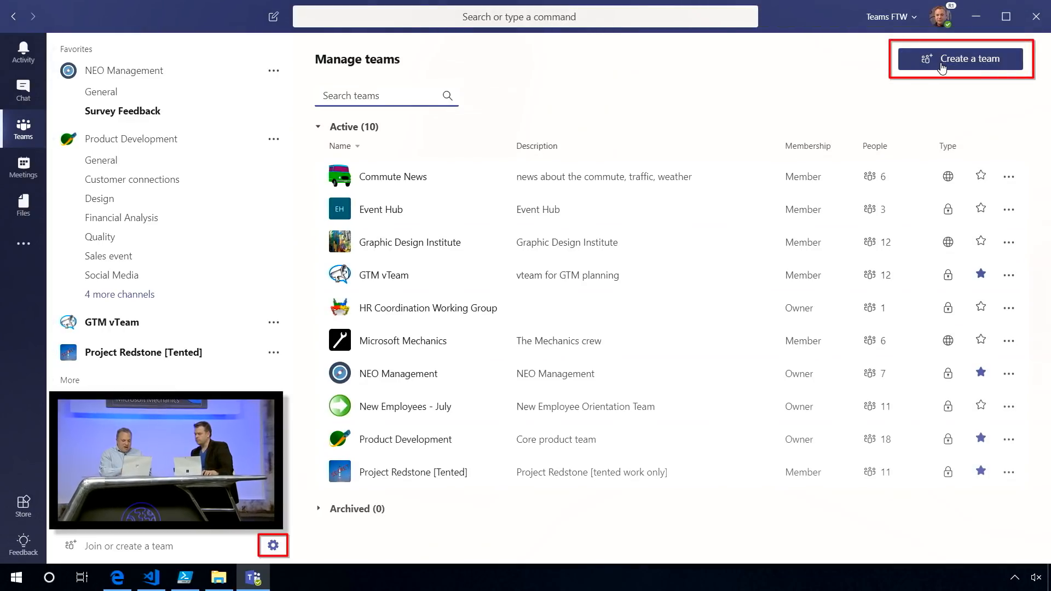
{"action": "left_click", "coordinate": [959, 59]}
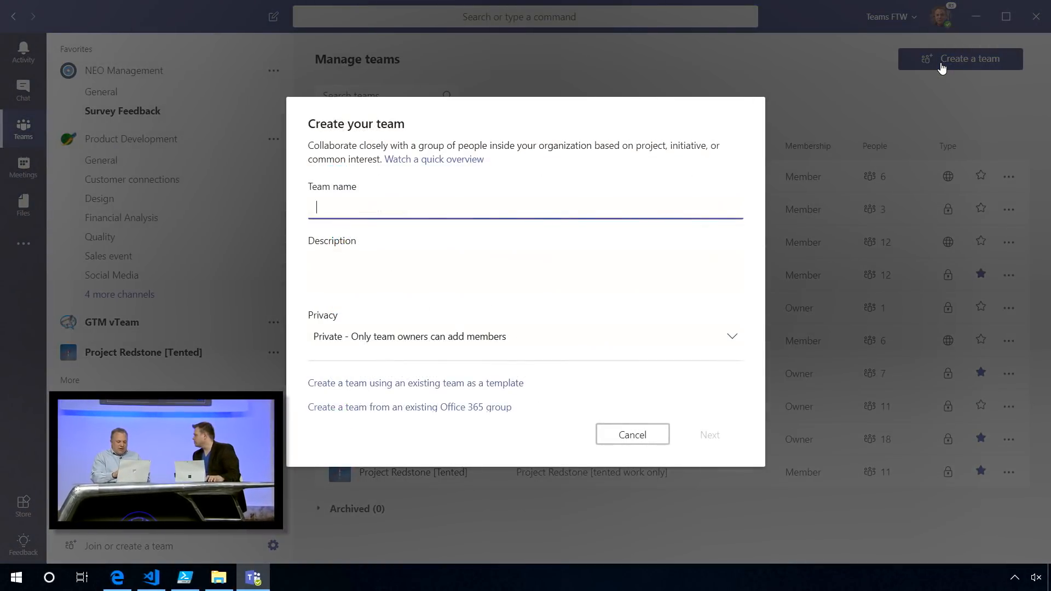
{"action": "type", "text": "Payroll"}
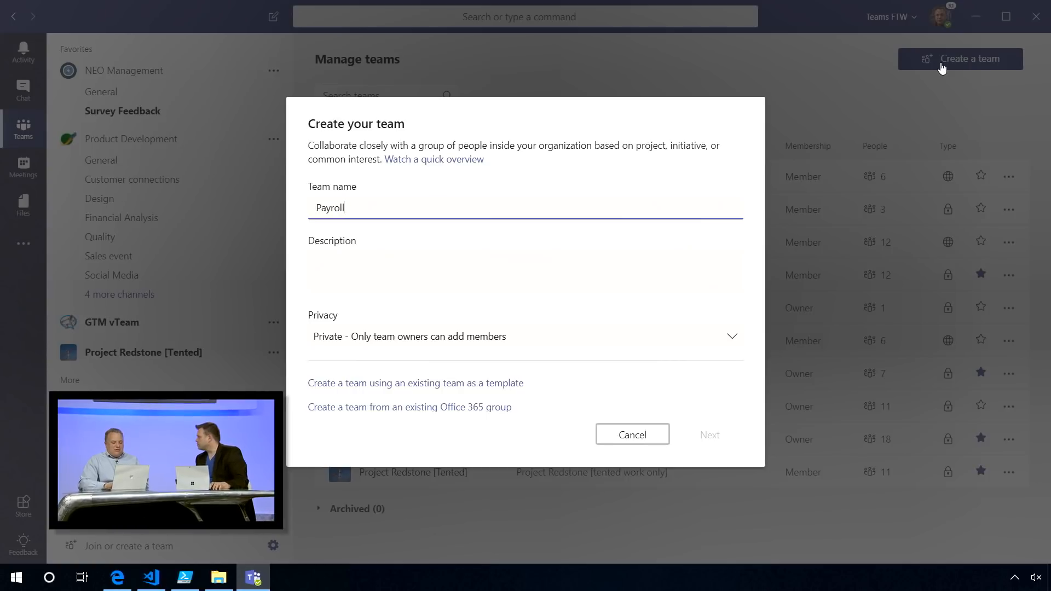
{"action": "left_click", "coordinate": [710, 434]}
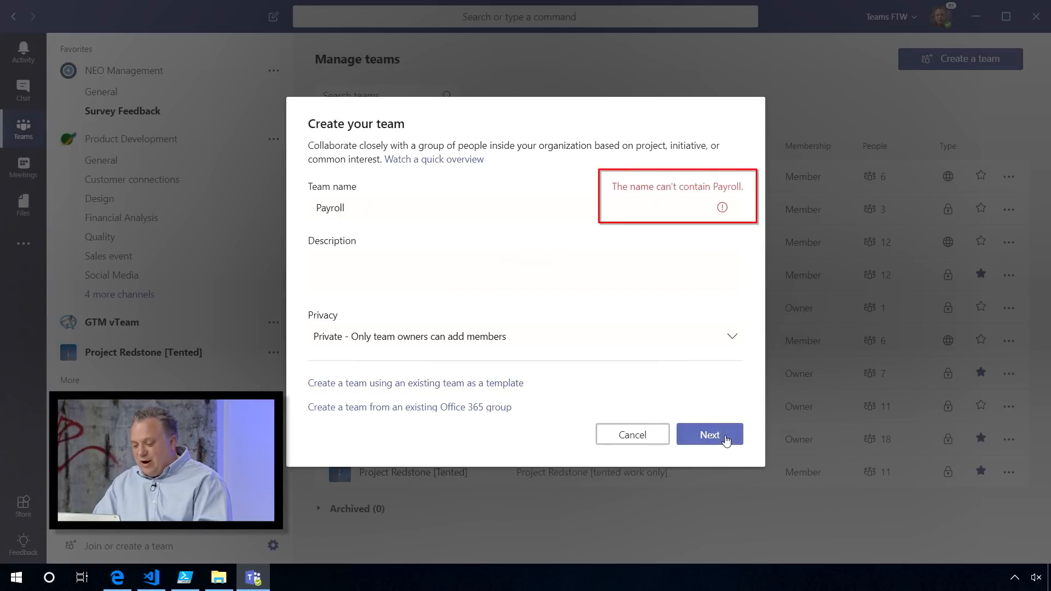
{"action": "mouse_move", "coordinate": [663, 434]}
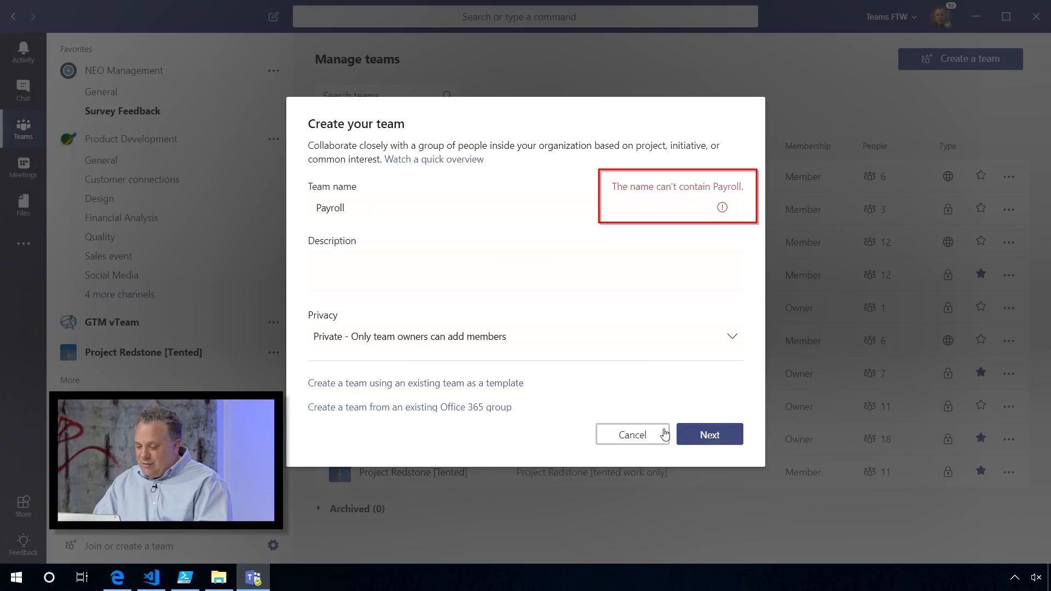
{"action": "left_click", "coordinate": [631, 434]}
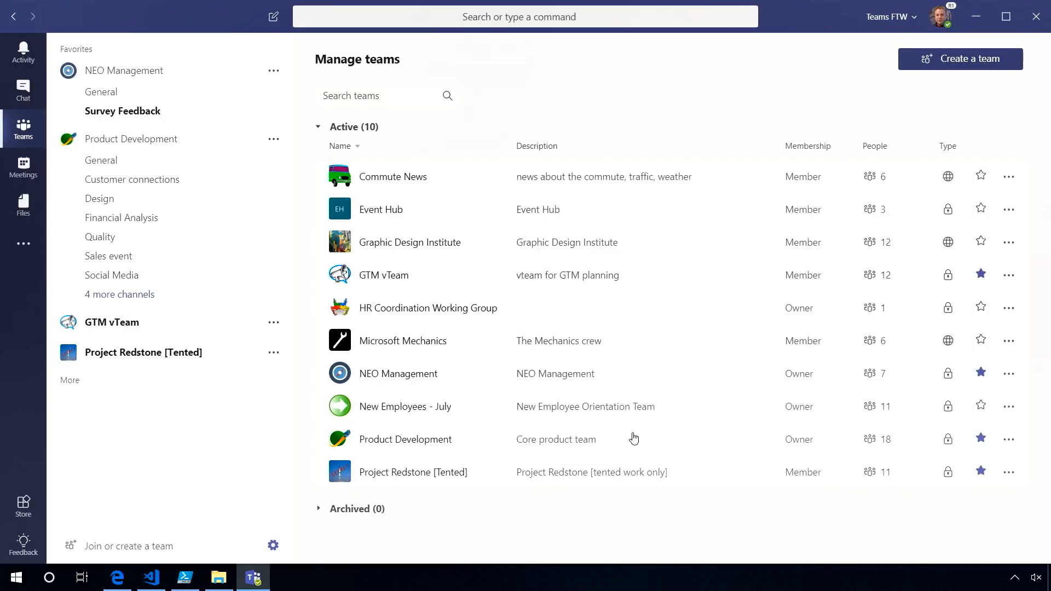
{"action": "mouse_move", "coordinate": [825, 328]}
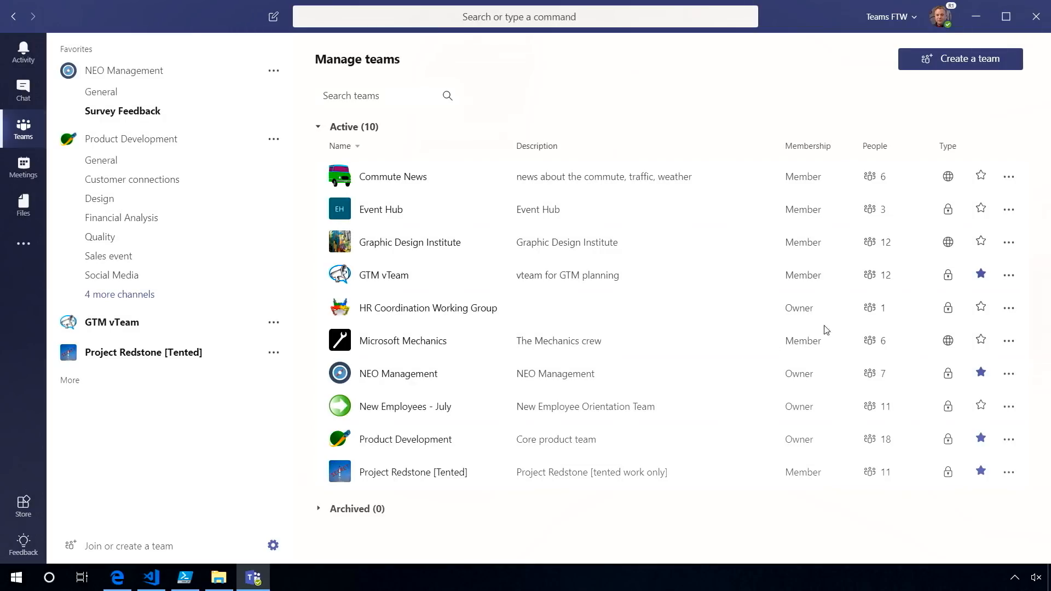
{"action": "mouse_move", "coordinate": [1009, 308]}
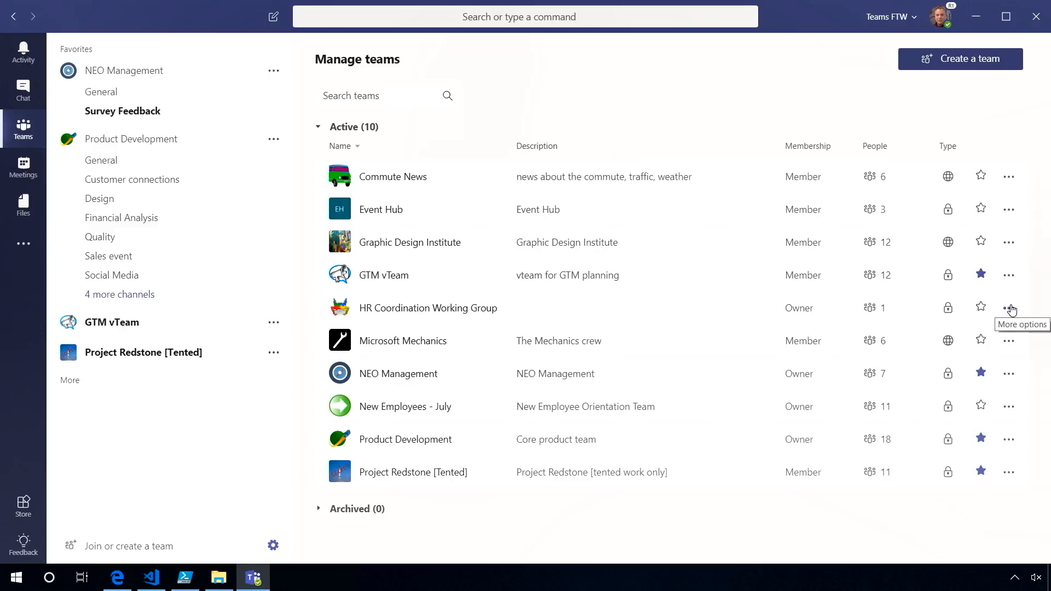
Archive HR Coordination Working Group, making its SharePoint site read-only for members
{"action": "left_click", "coordinate": [1007, 308]}
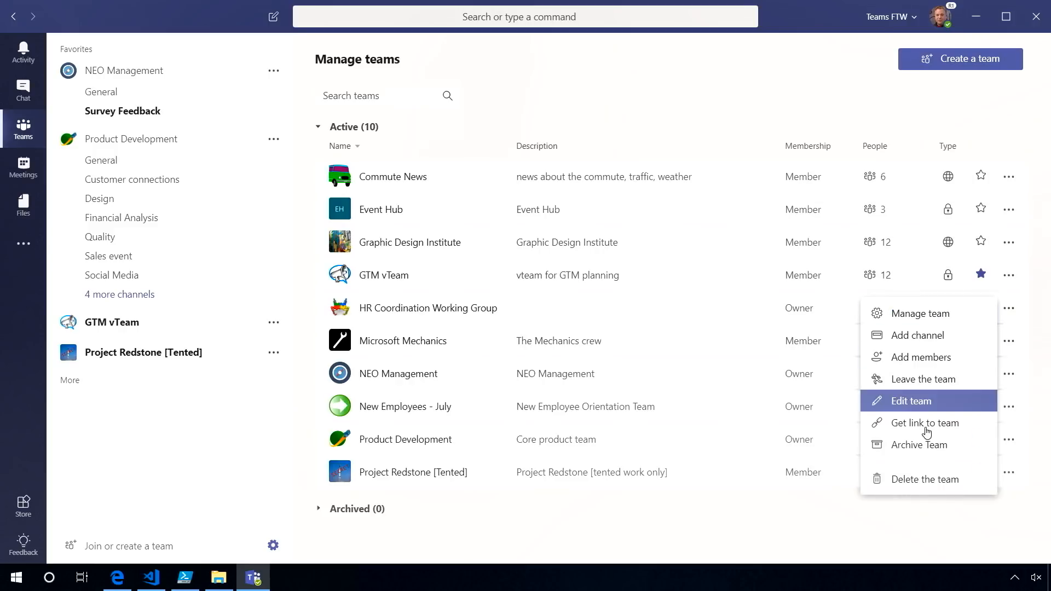
{"action": "mouse_move", "coordinate": [919, 444]}
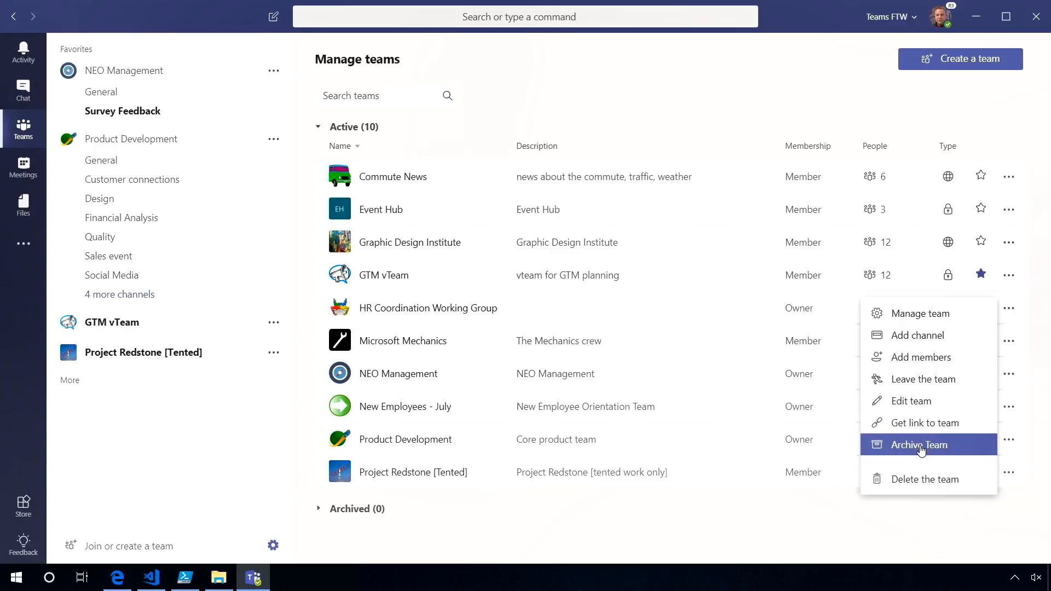
{"action": "left_click", "coordinate": [919, 444]}
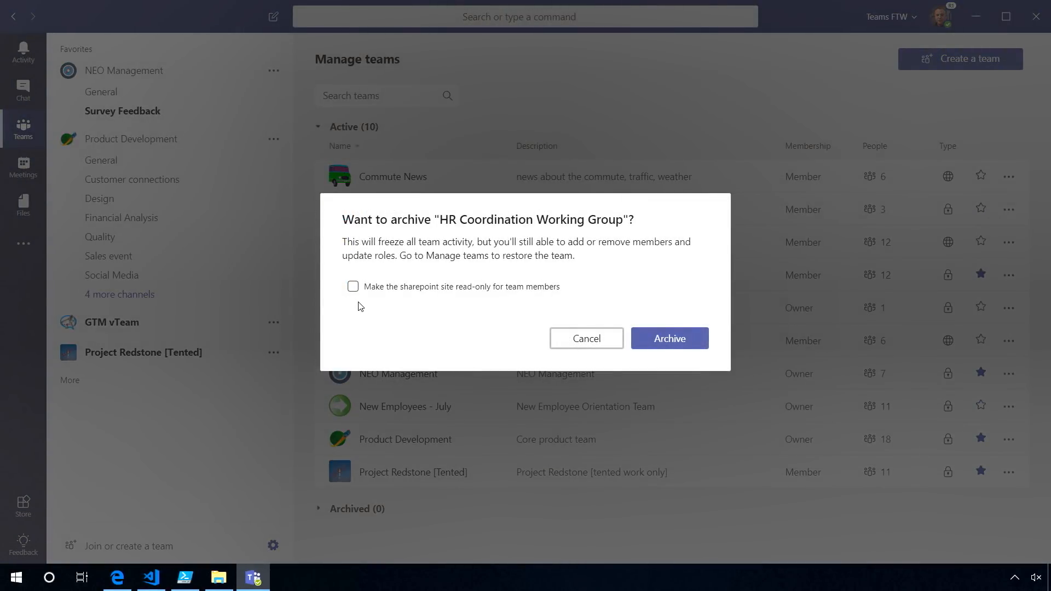
{"action": "left_click", "coordinate": [352, 286]}
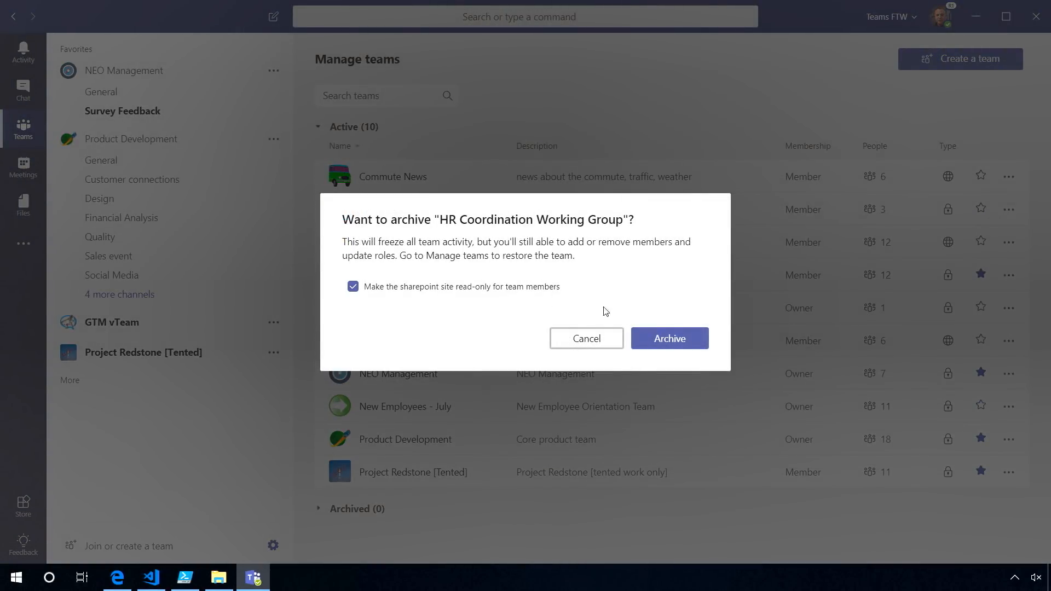
{"action": "left_click", "coordinate": [668, 337]}
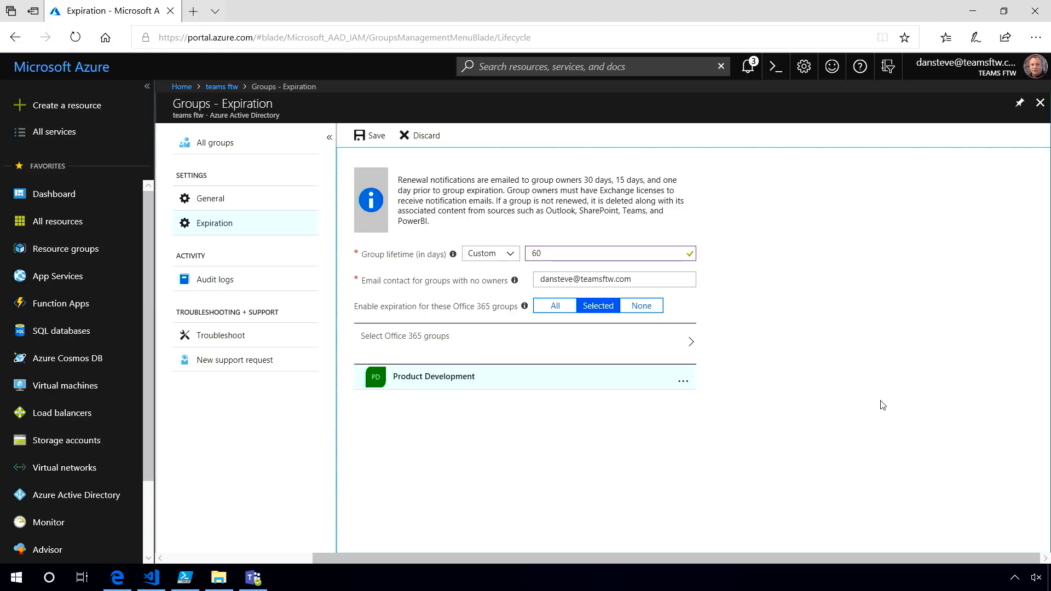
{"action": "mouse_move", "coordinate": [630, 266]}
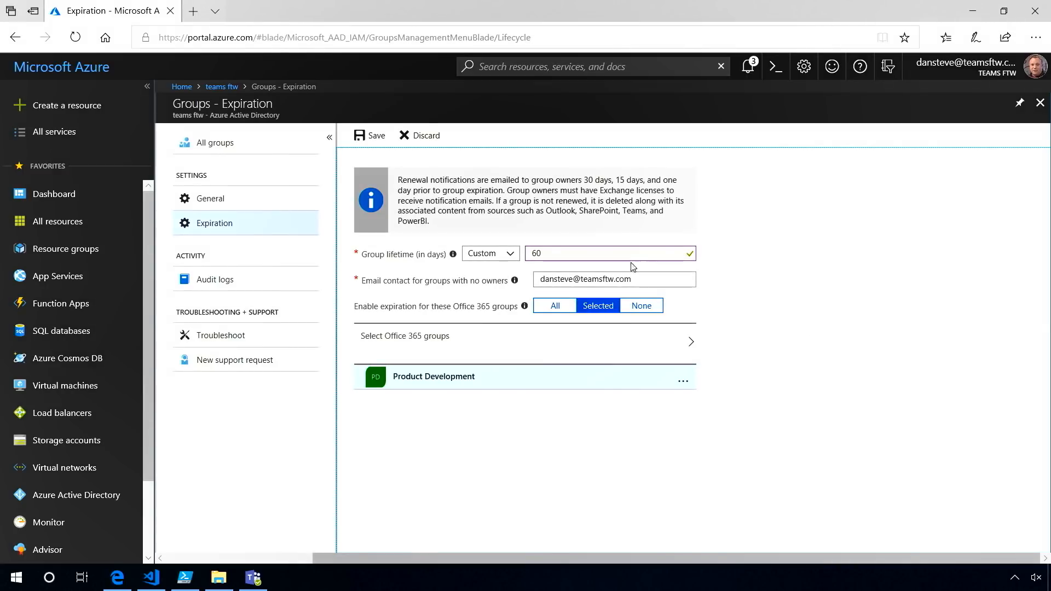
{"action": "left_click", "coordinate": [489, 253]}
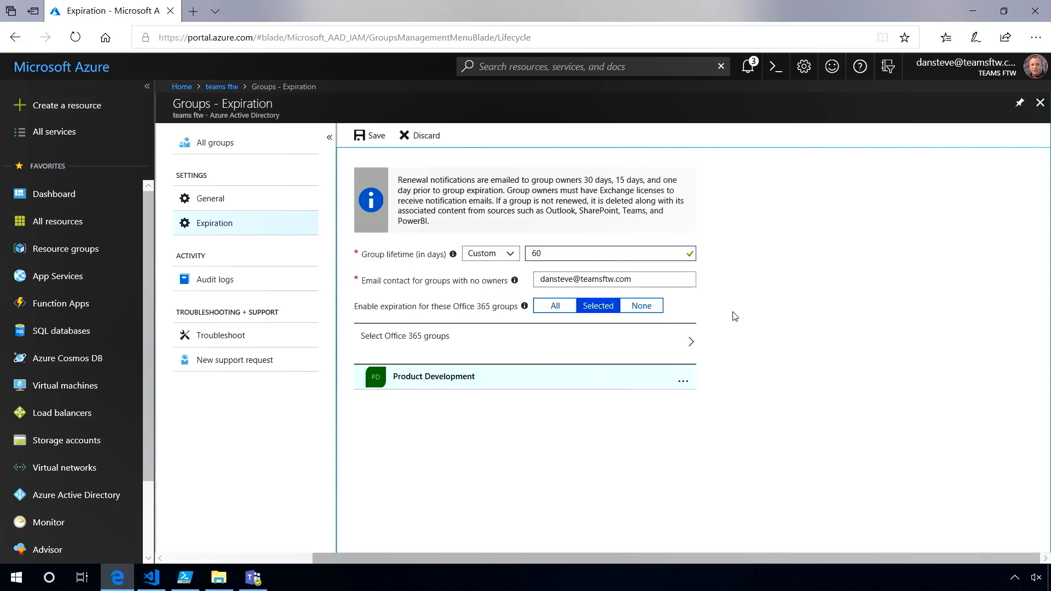
{"action": "left_click", "coordinate": [150, 576]}
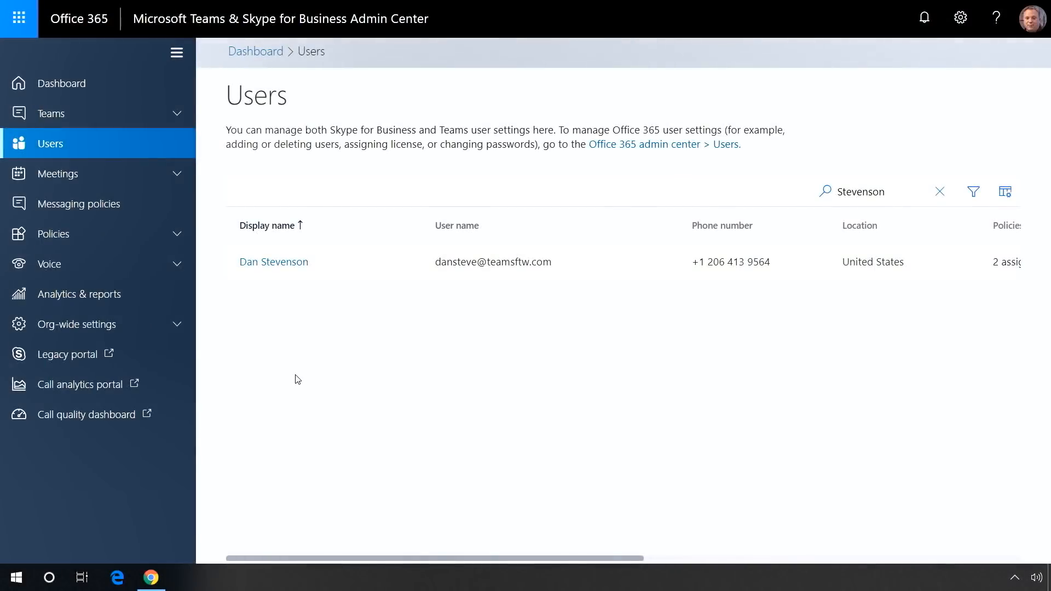
{"action": "mouse_move", "coordinate": [296, 366]}
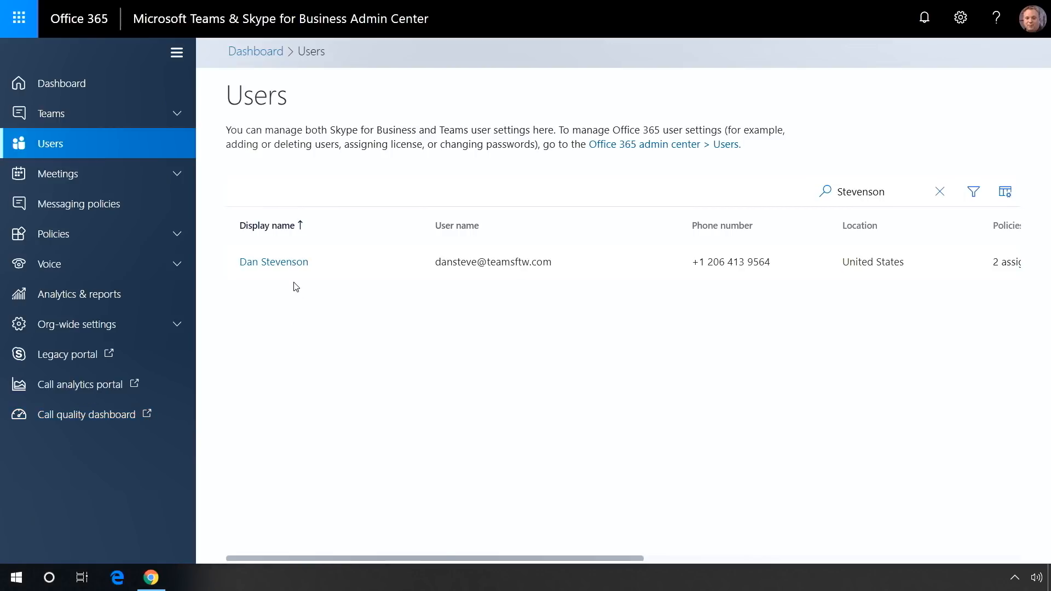
{"action": "mouse_move", "coordinate": [273, 262]}
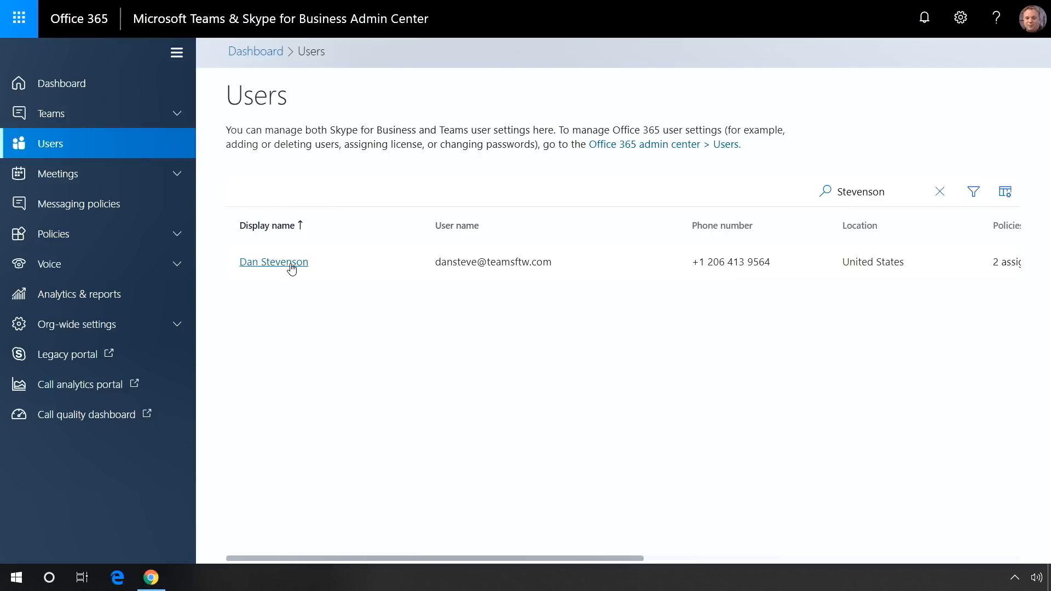
Open the found user's profile, scroll their call Activity, then view their Account details
{"action": "left_click", "coordinate": [273, 261]}
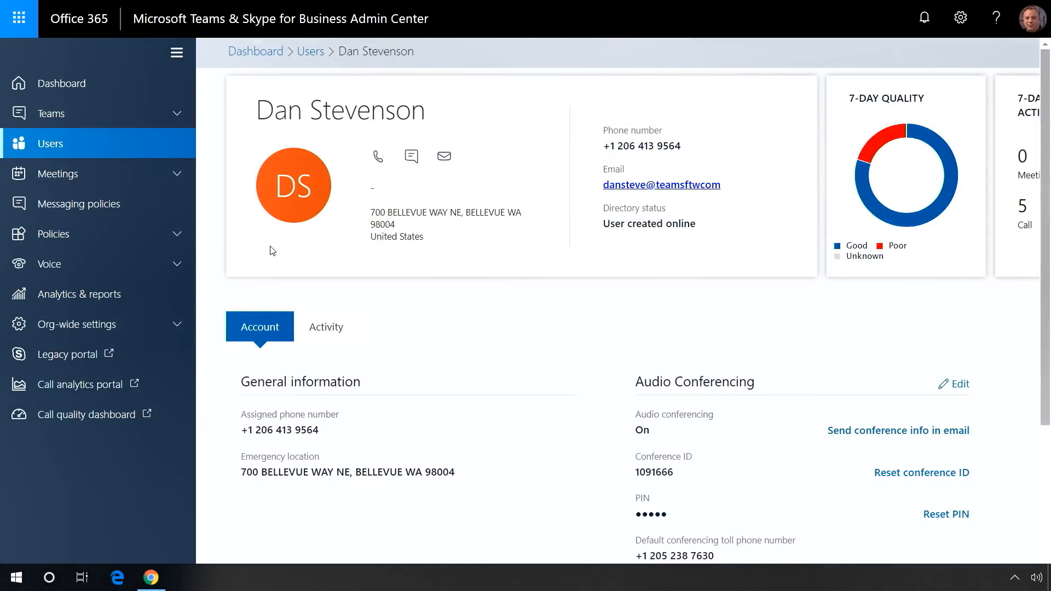
{"action": "left_click", "coordinate": [326, 328]}
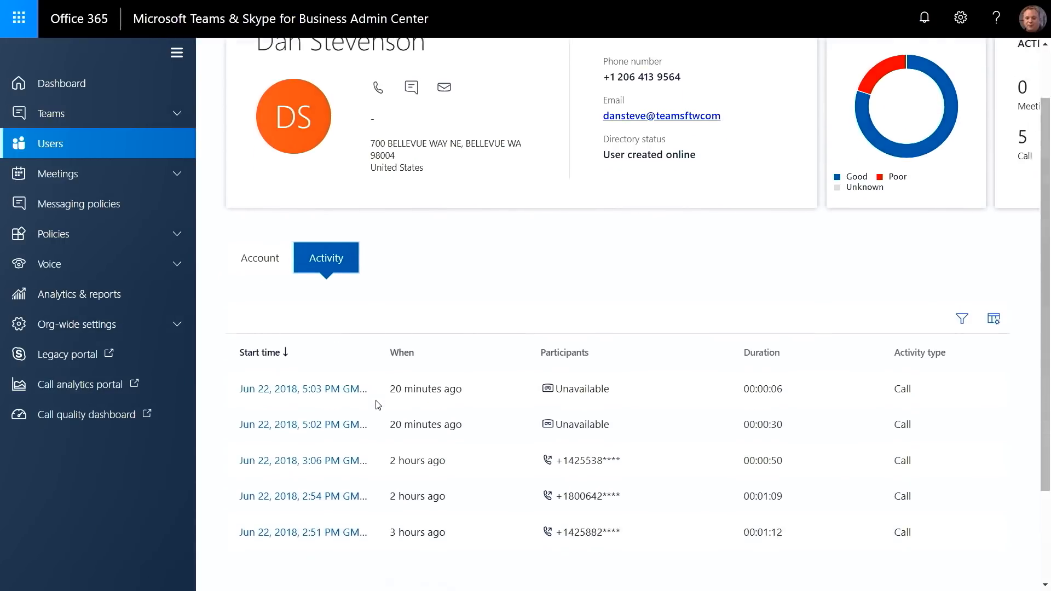
{"action": "scroll", "scroll_direction": "down", "scroll_amount": 3}
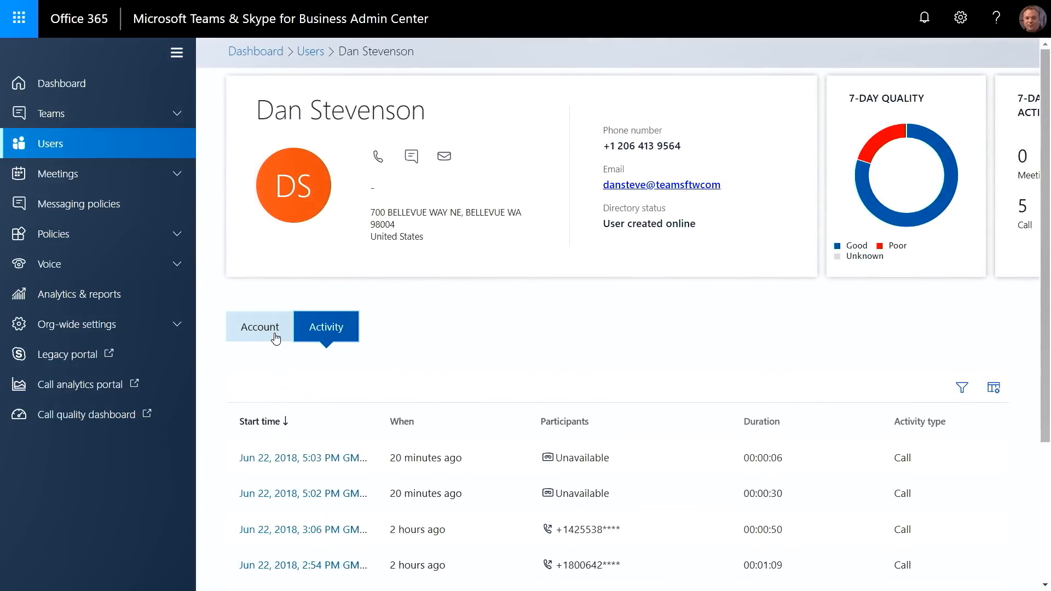
{"action": "left_click", "coordinate": [259, 327]}
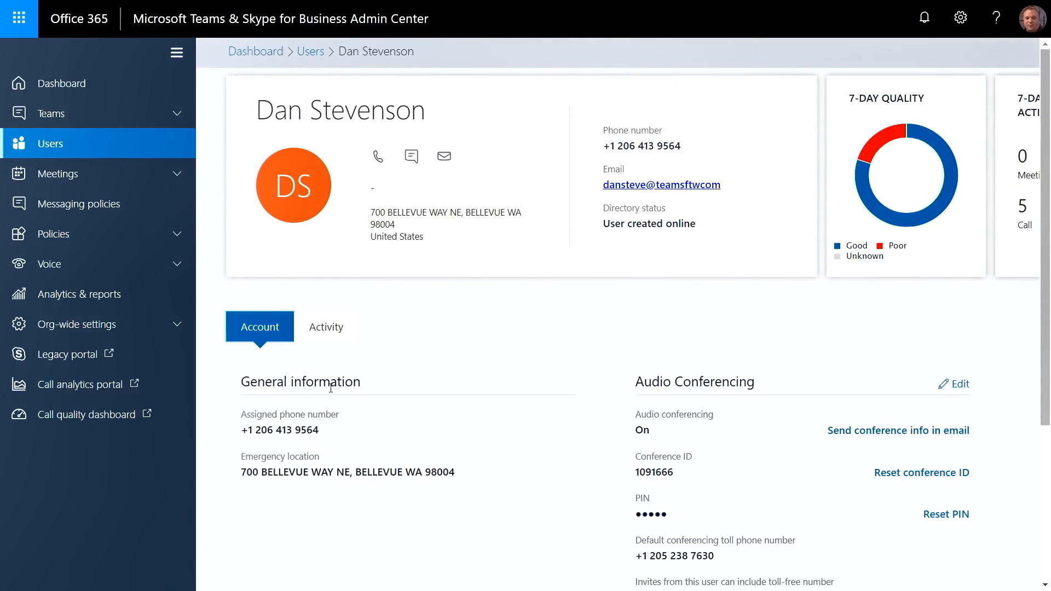
{"action": "scroll", "scroll_direction": "down", "scroll_amount": 3}
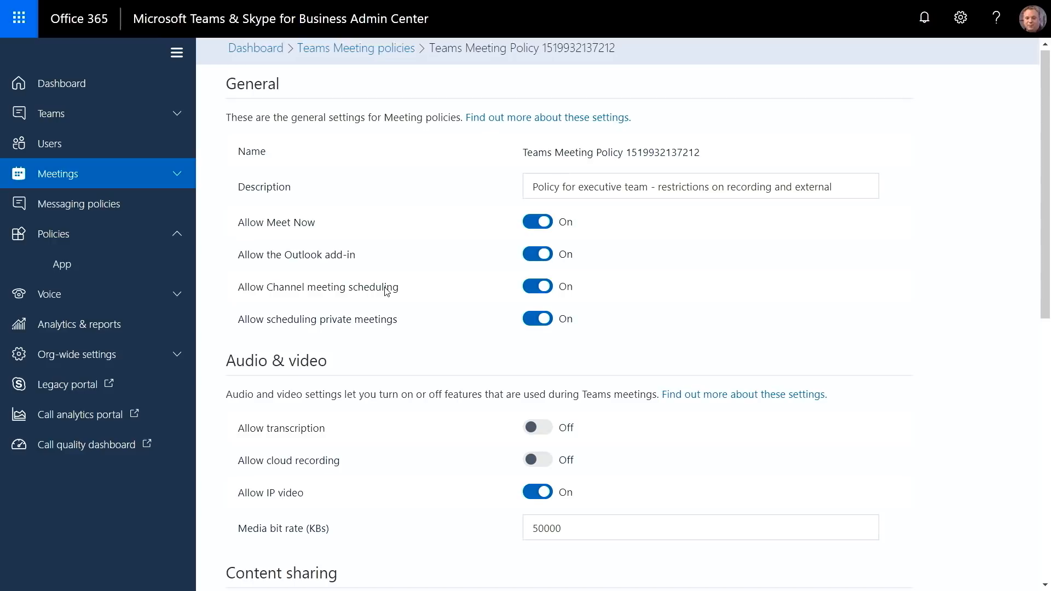
{"action": "scroll", "scroll_direction": "down", "scroll_amount": 3}
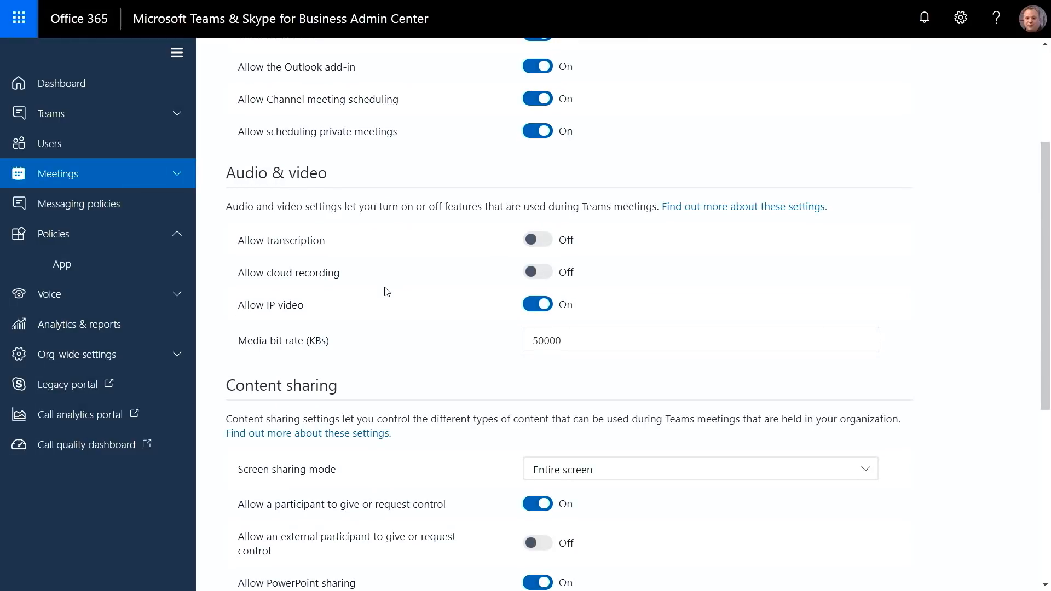
{"action": "scroll", "scroll_direction": "down", "scroll_amount": 3}
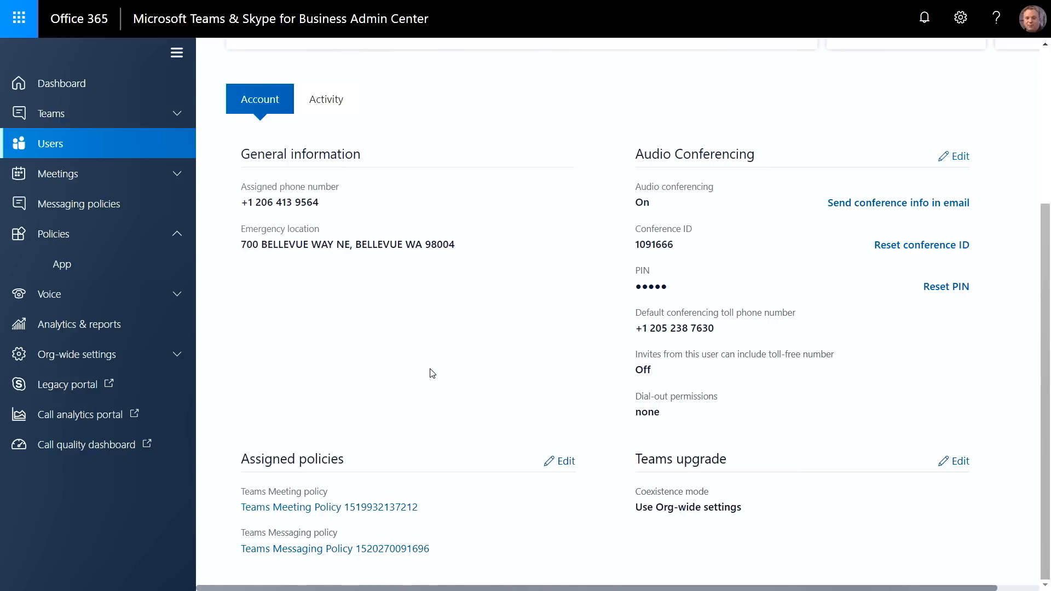
{"action": "mouse_move", "coordinate": [920, 420]}
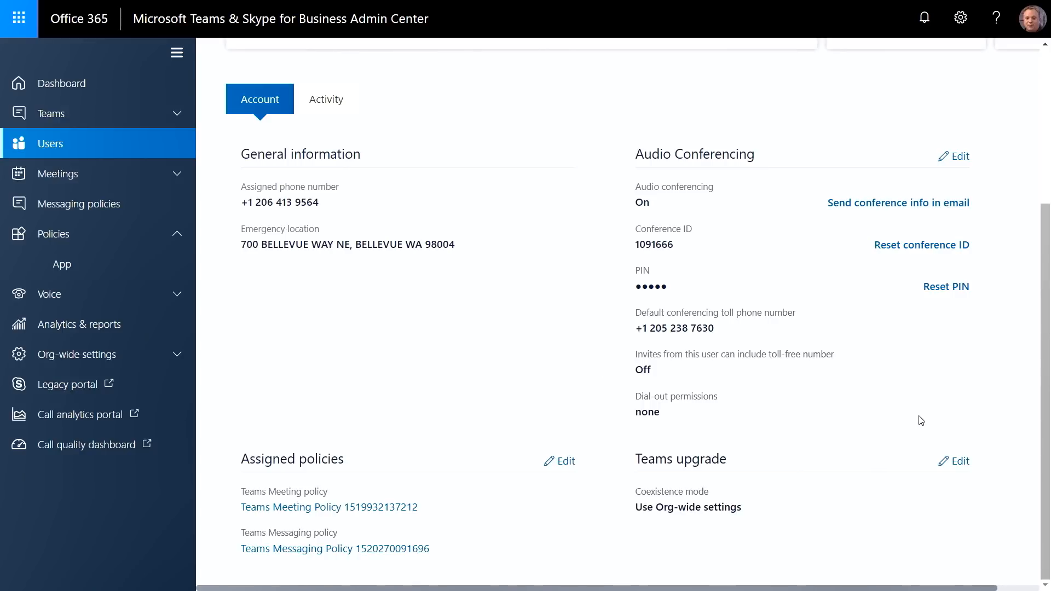
{"action": "left_click", "coordinate": [955, 460]}
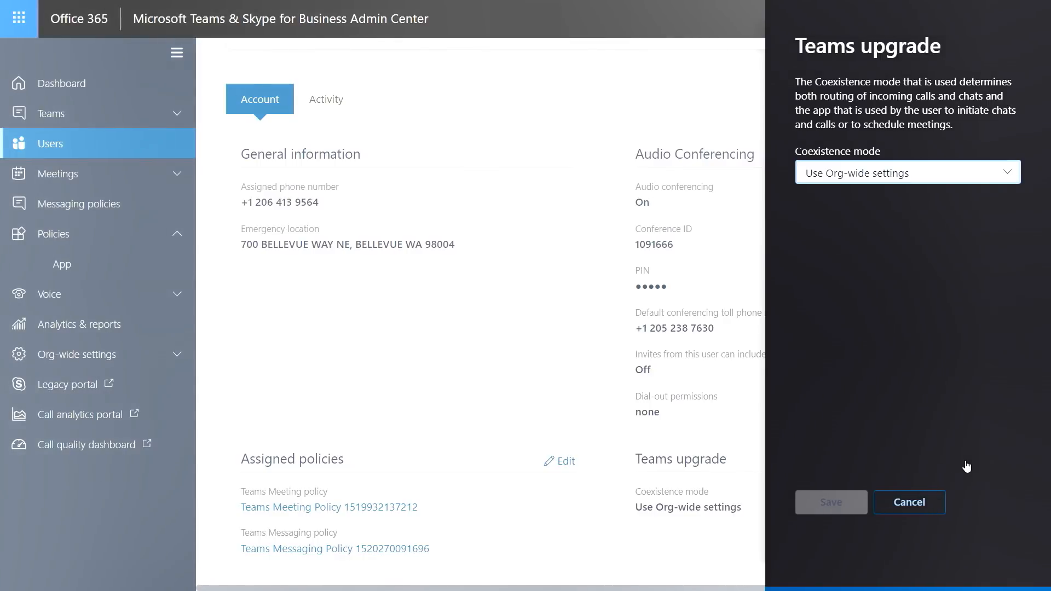
{"action": "left_click", "coordinate": [906, 173]}
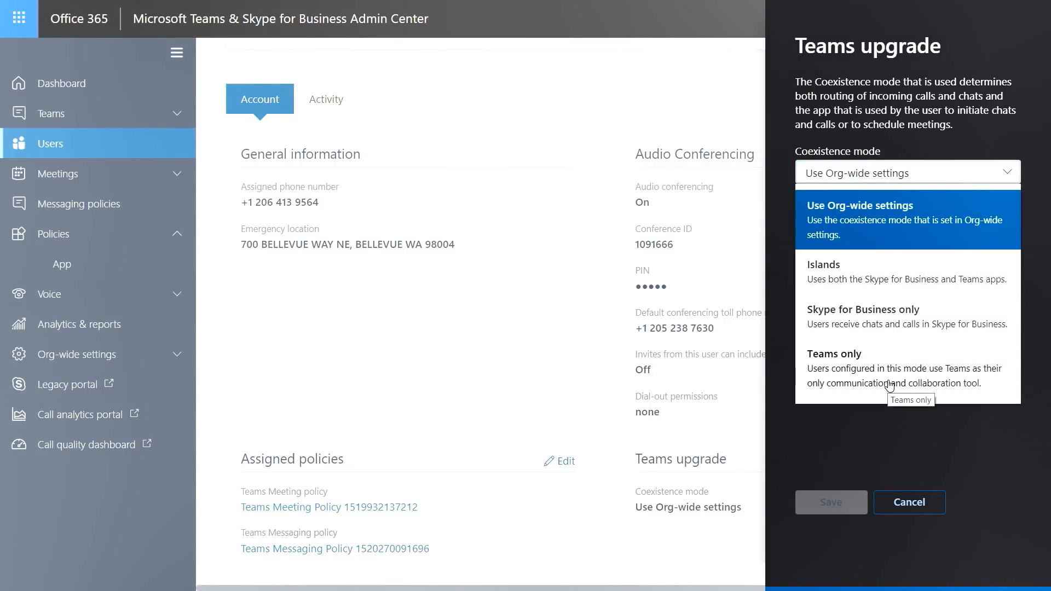
{"action": "left_click", "coordinate": [833, 353]}
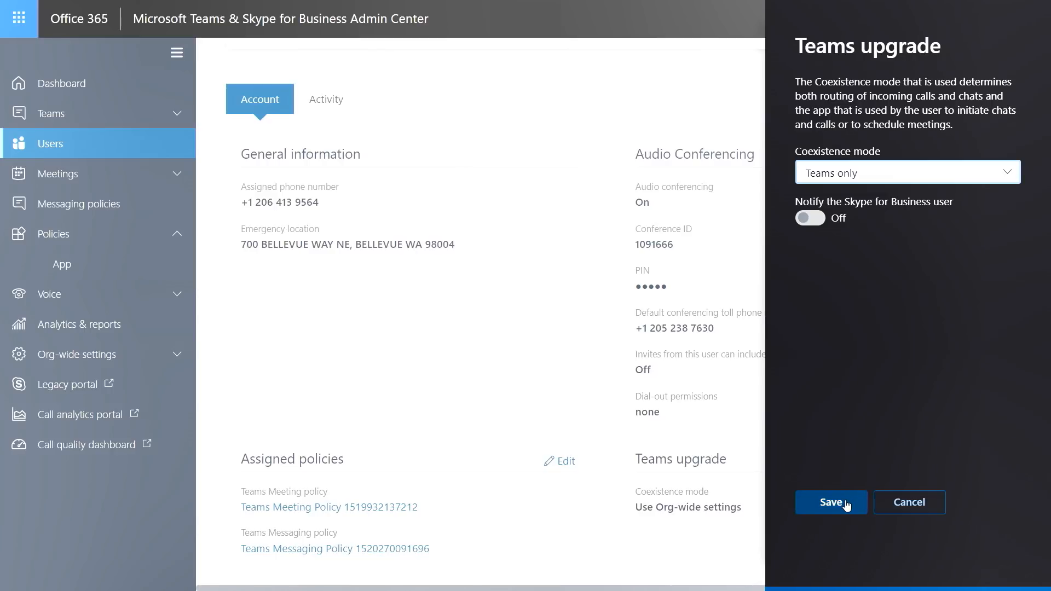